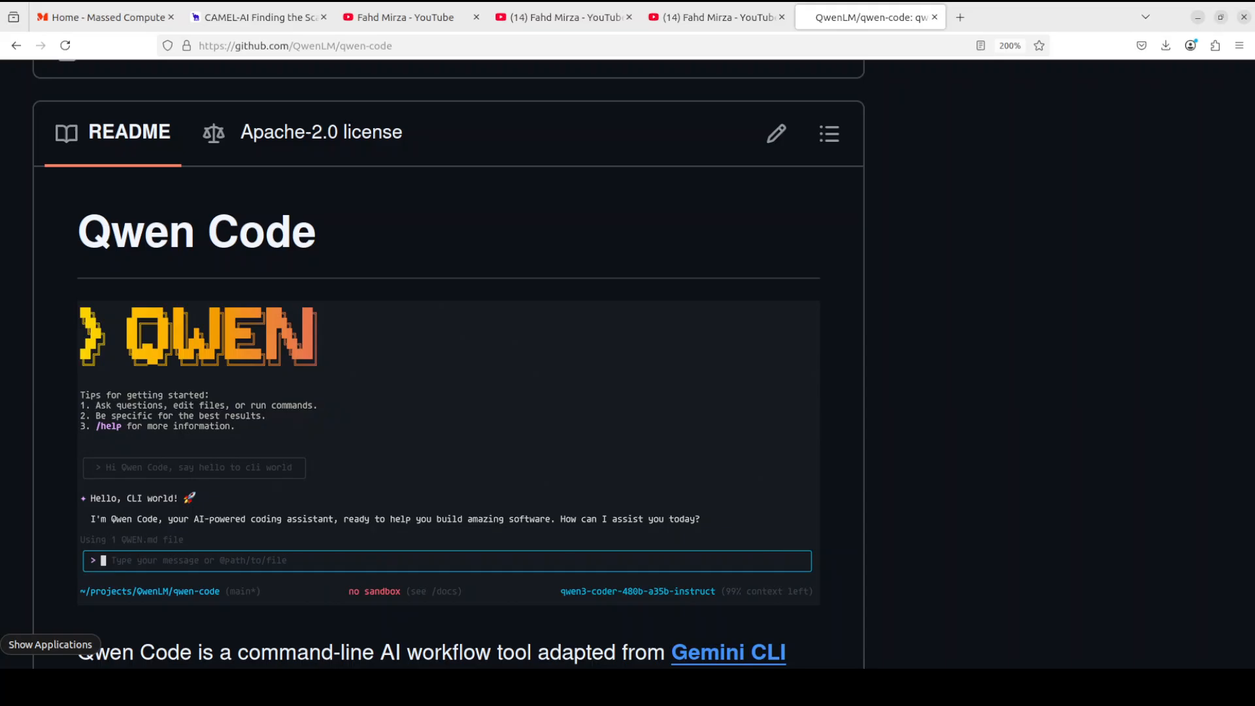
# - Glance at the Codex video results, return to the Qwen Code repo, and check node and npm versions
pyautogui.click(565, 17)
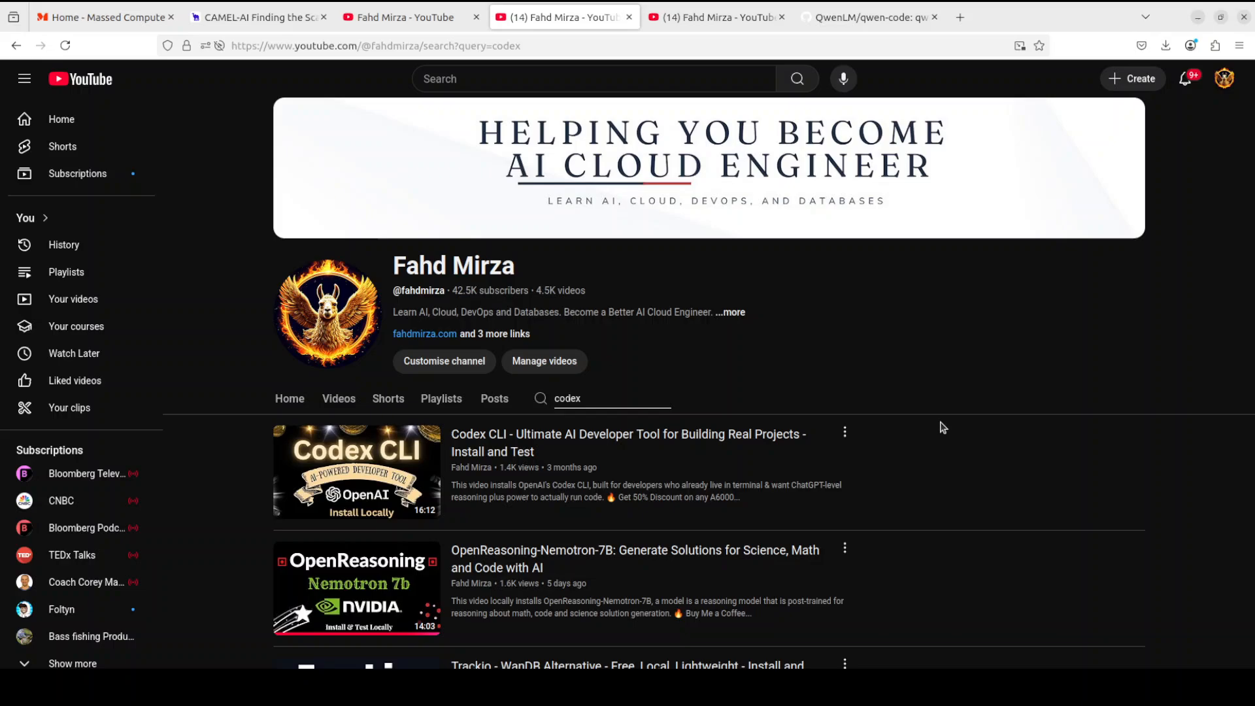
pyautogui.moveTo(579, 479)
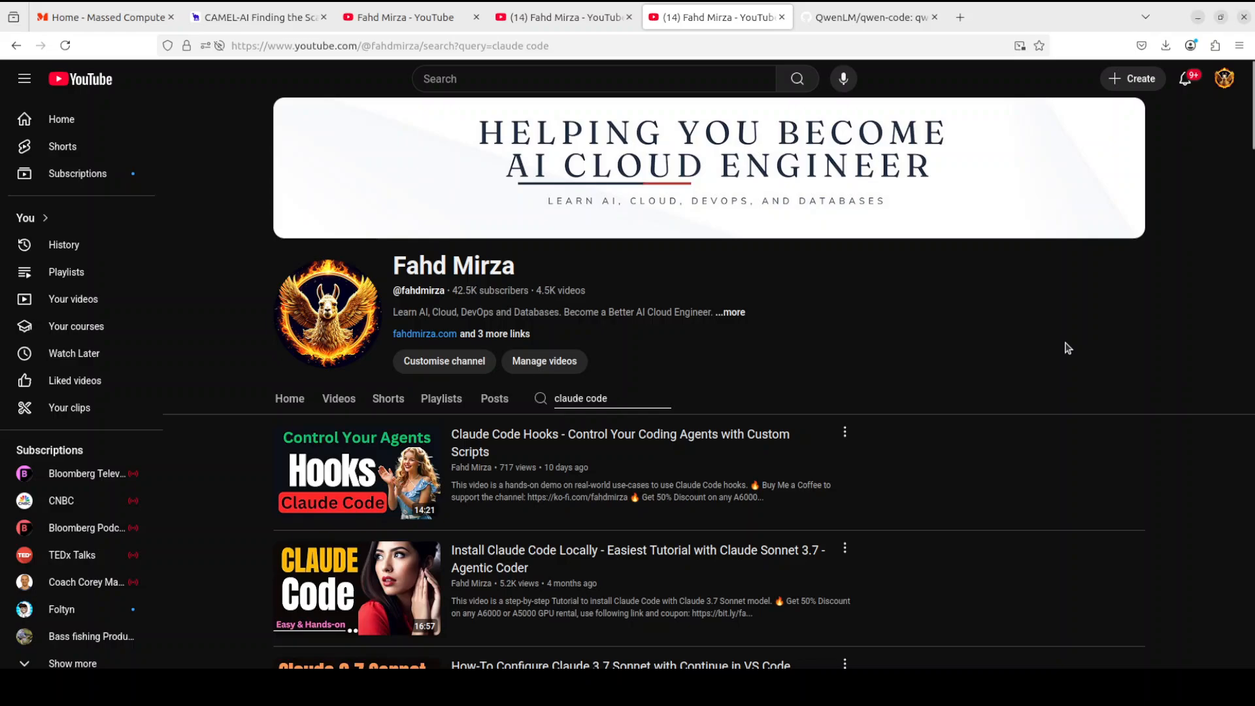
pyautogui.moveTo(1057, 343)
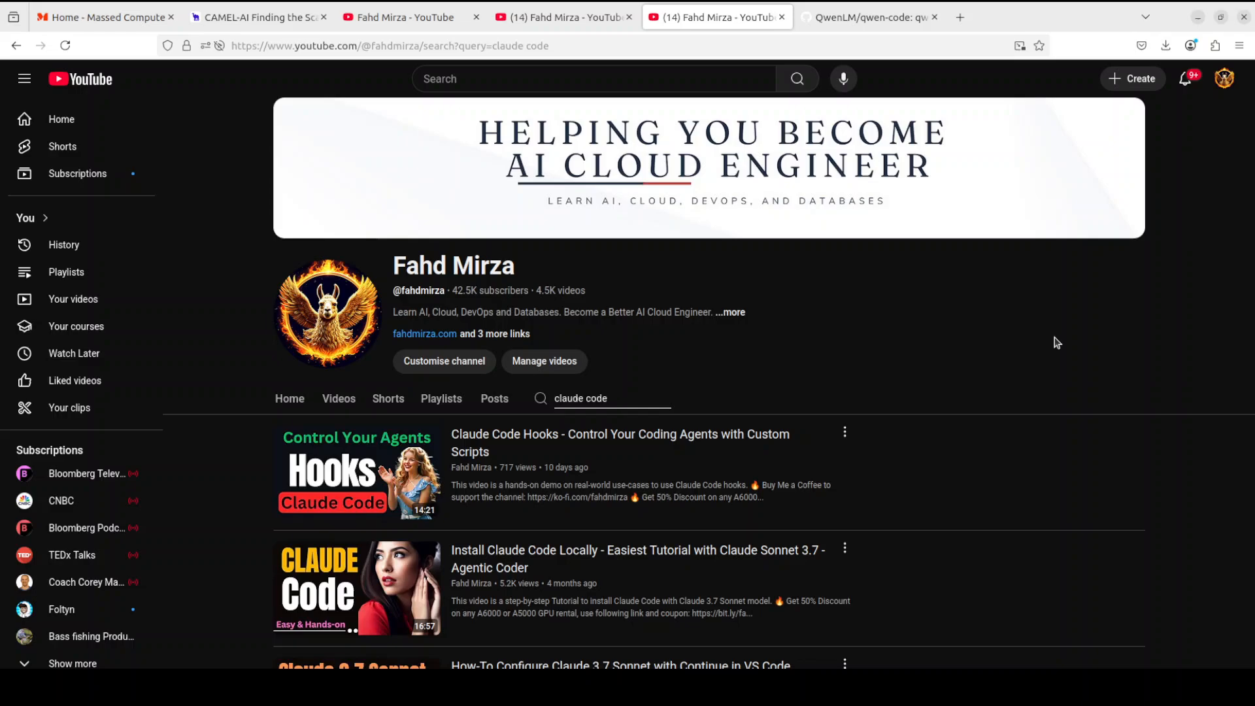
pyautogui.click(864, 17)
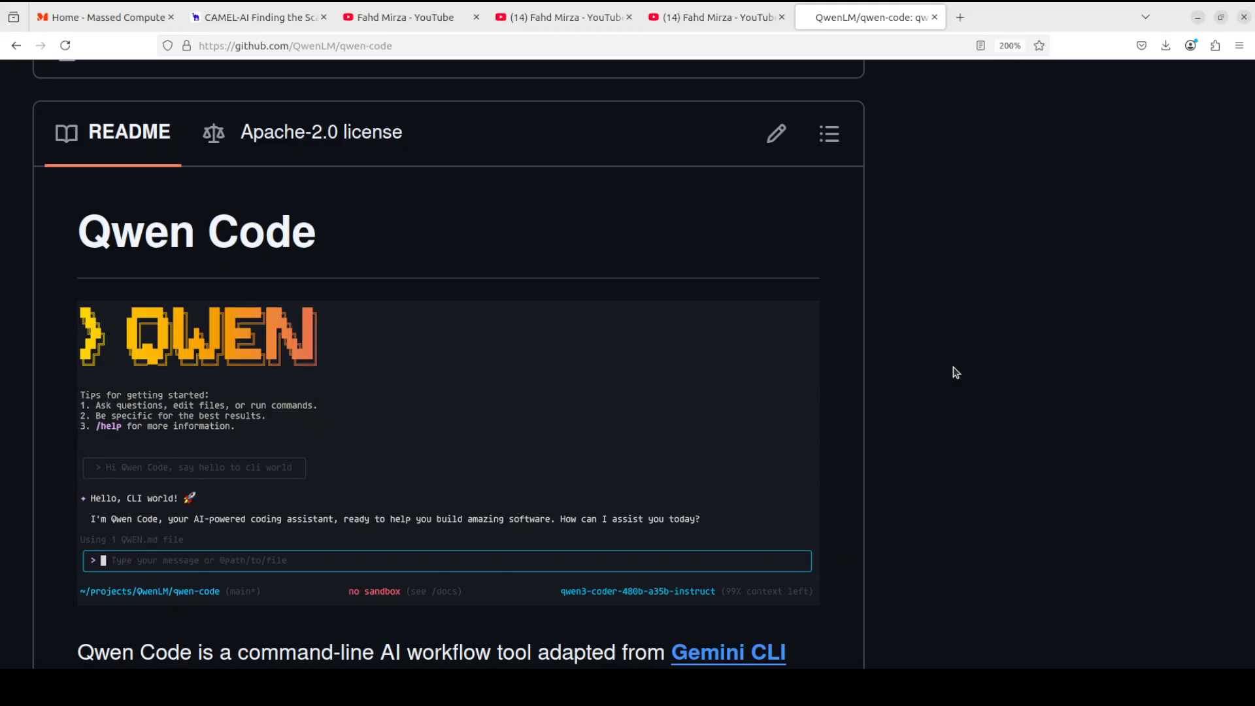
pyautogui.moveTo(6, 172)
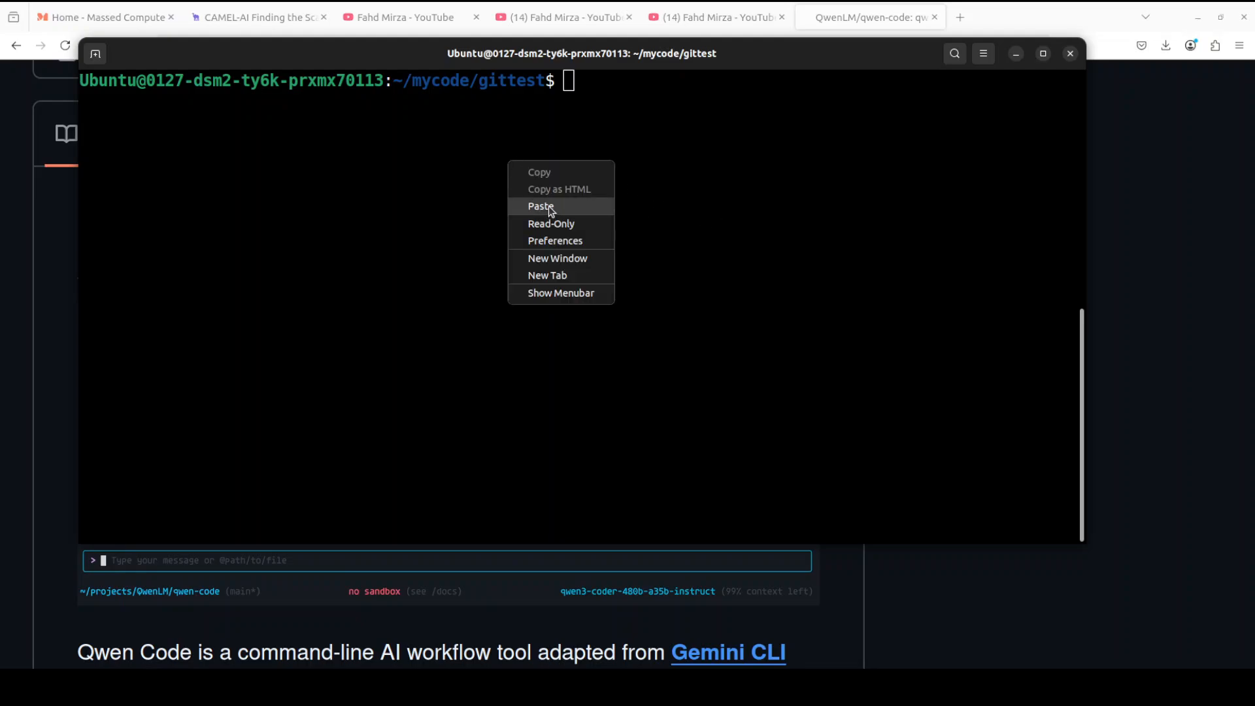
pyautogui.click(541, 206)
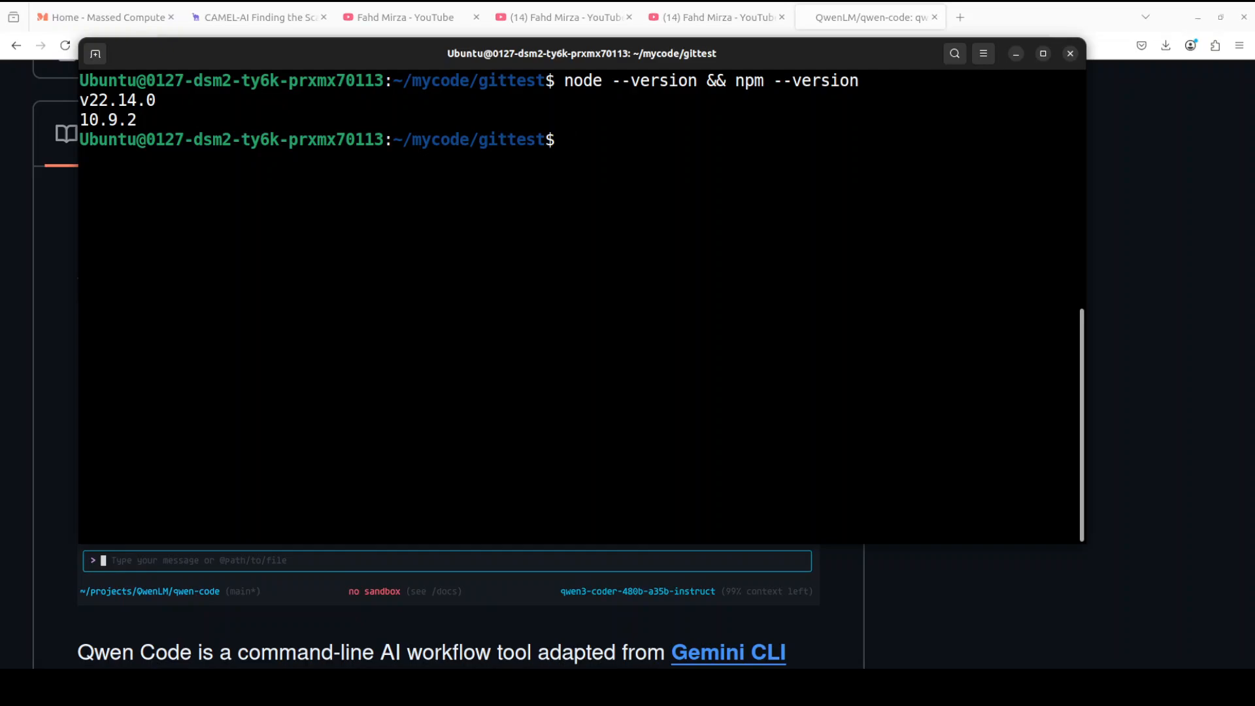
pyautogui.write('curl -qL https://www.npmjs.com/install.sh | sh')
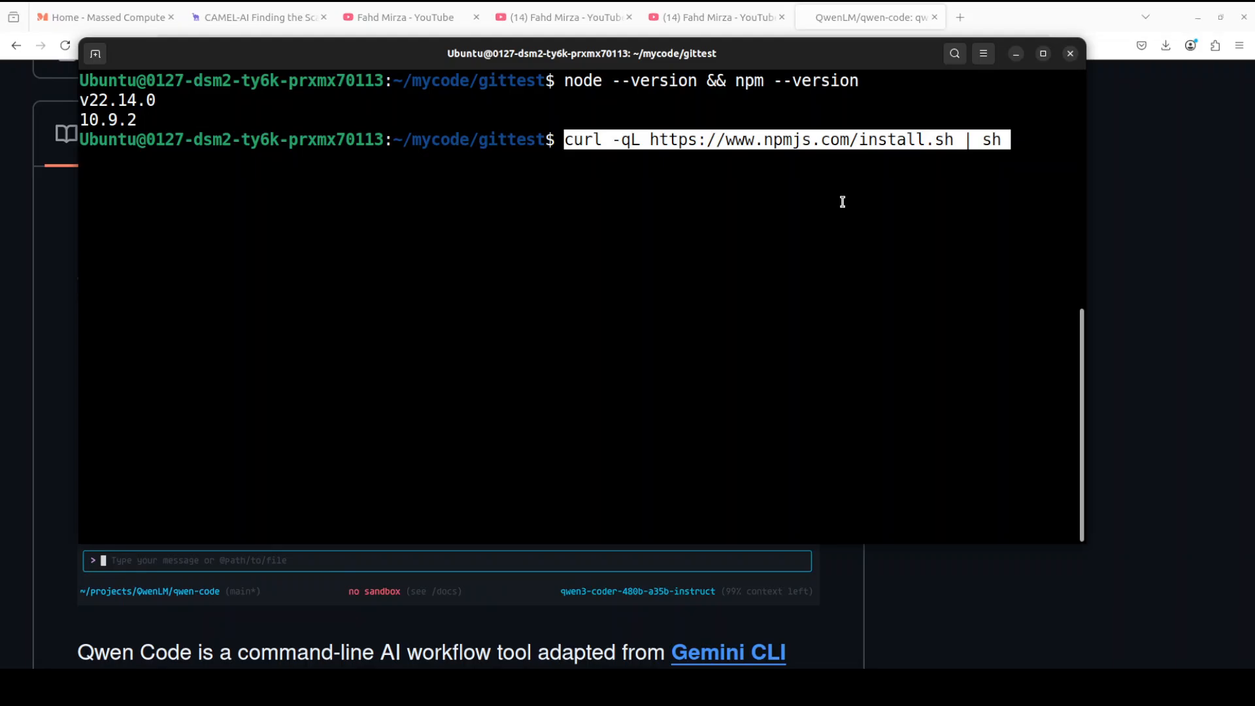
pyautogui.press('Return')
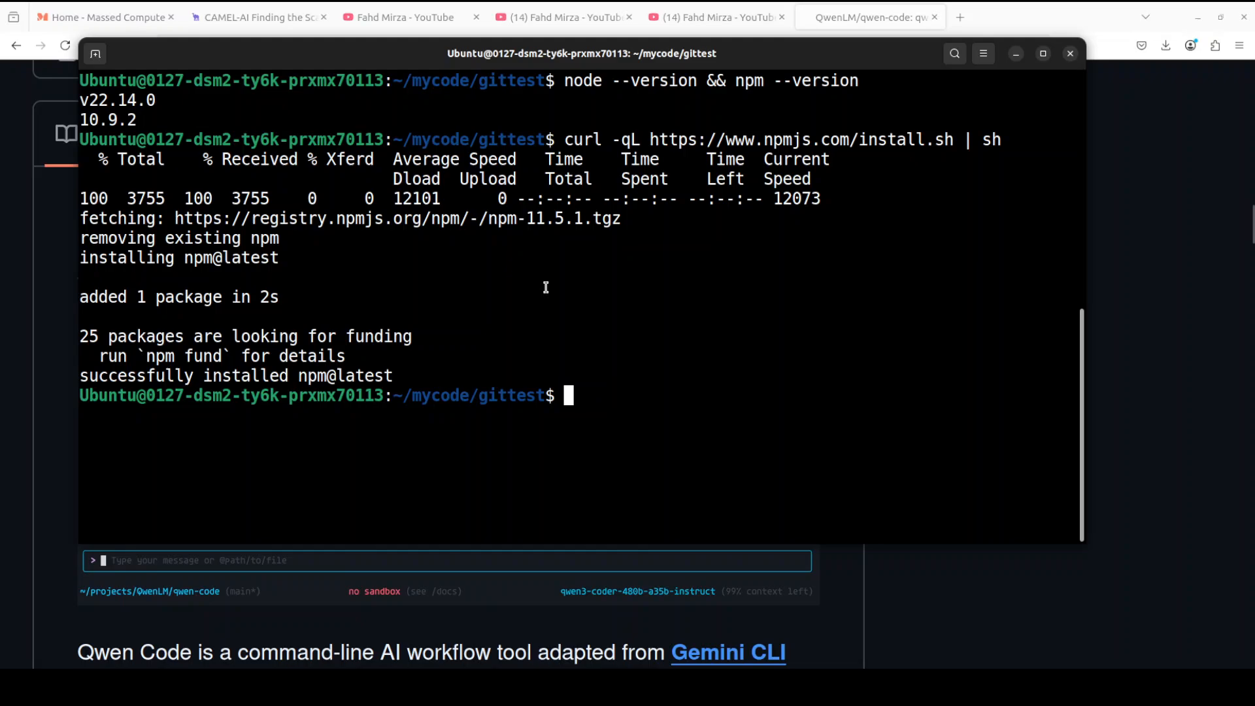
pyautogui.write('npm install -g @qwen-code/qwen-code')
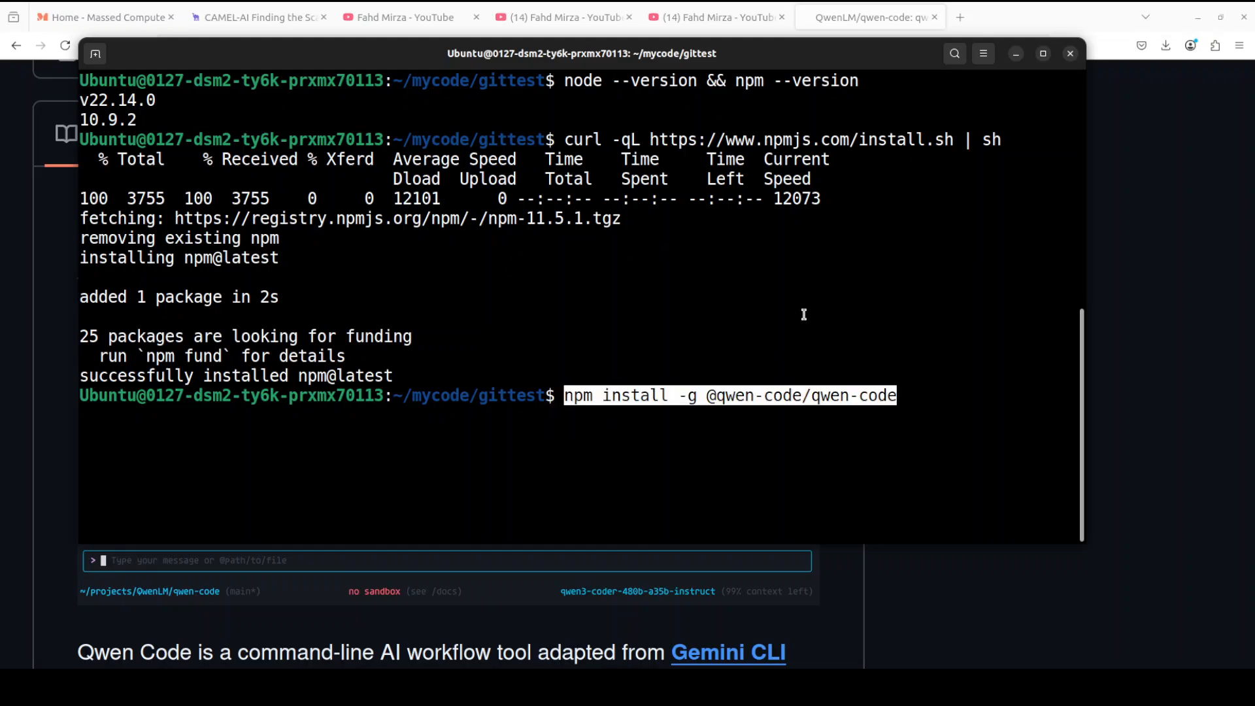
pyautogui.press('Return')
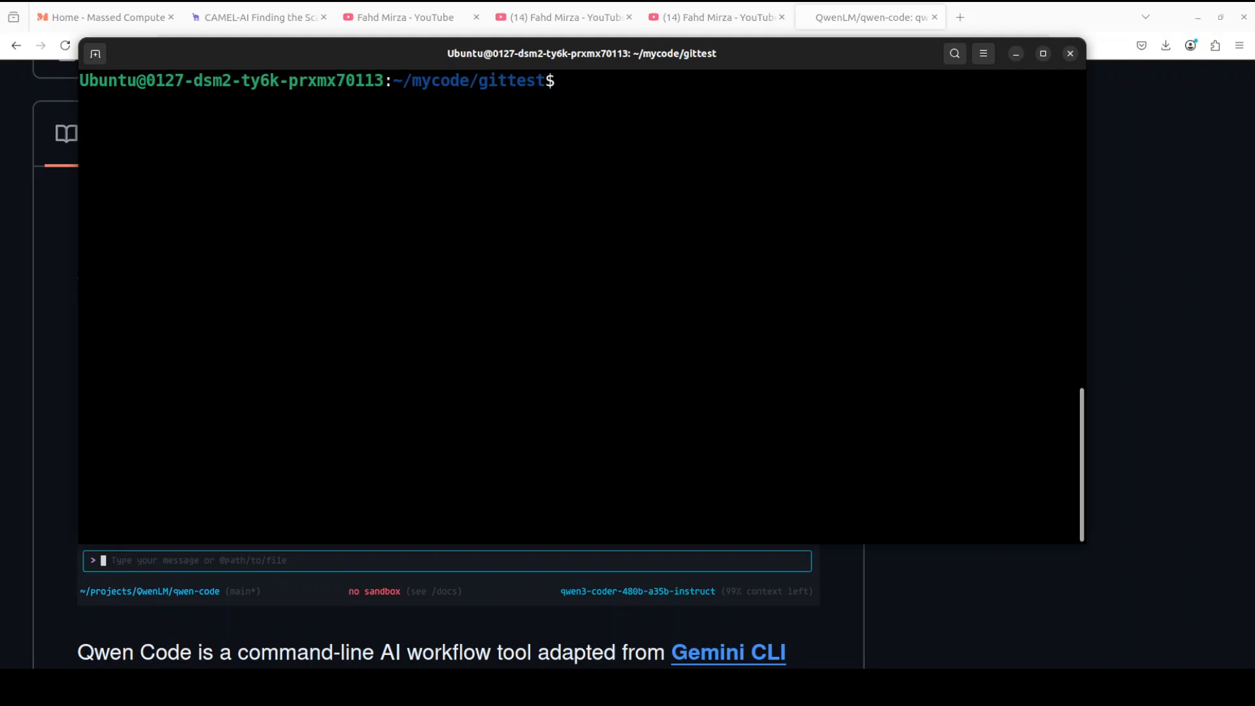
# - Run qwen --version, confirming version 0.0.1-alpha.10 is installed
pyautogui.write('qwen --version')
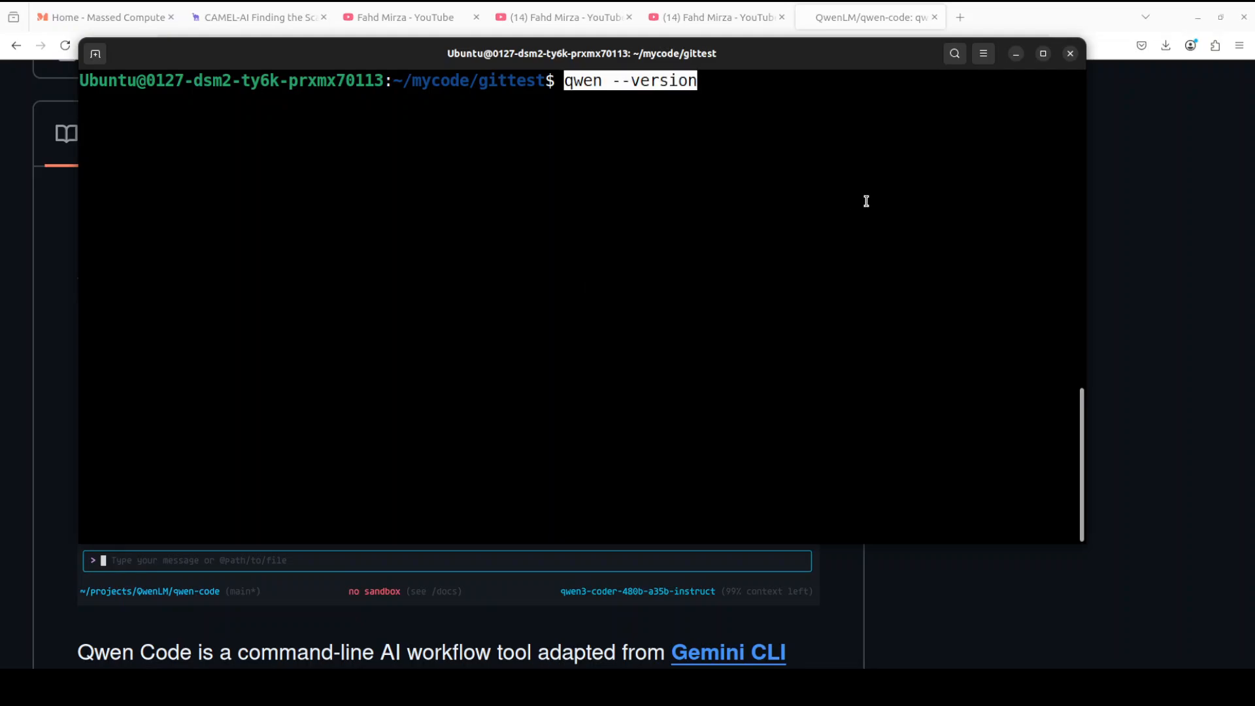
pyautogui.press('Return')
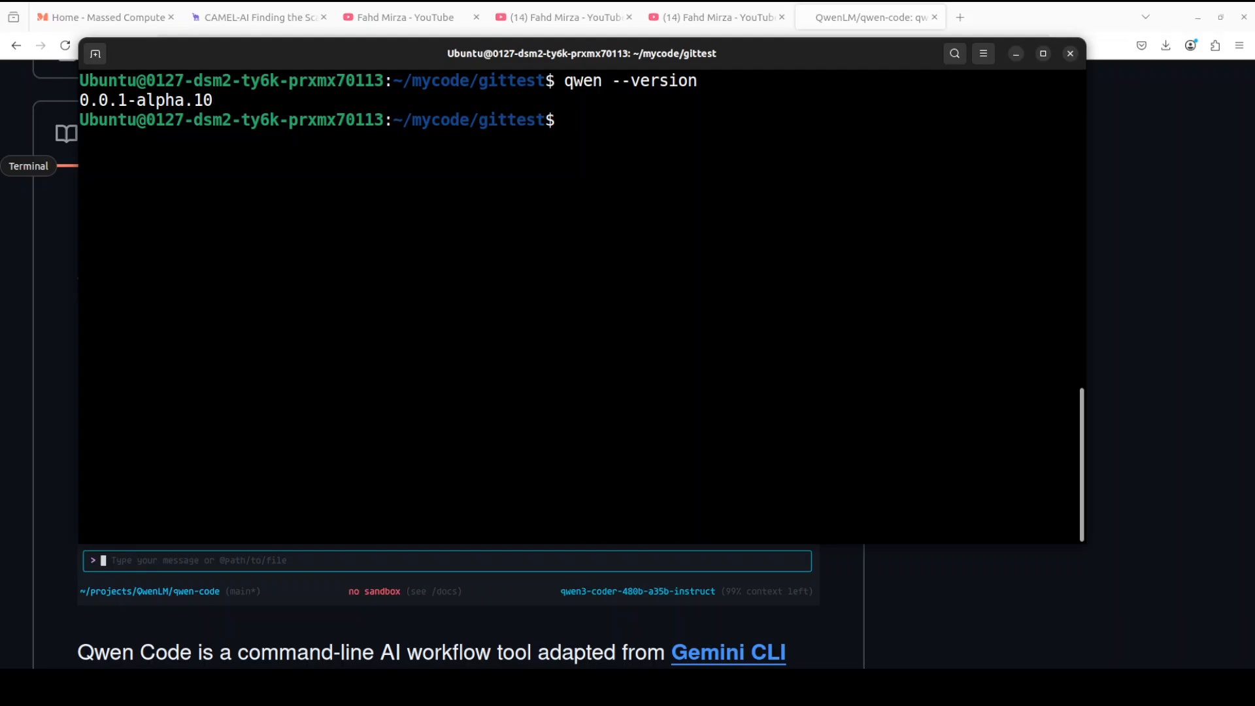
# - Look over the Codex video search results, then return to the QwenLM/qwen-code README
pyautogui.click(565, 17)
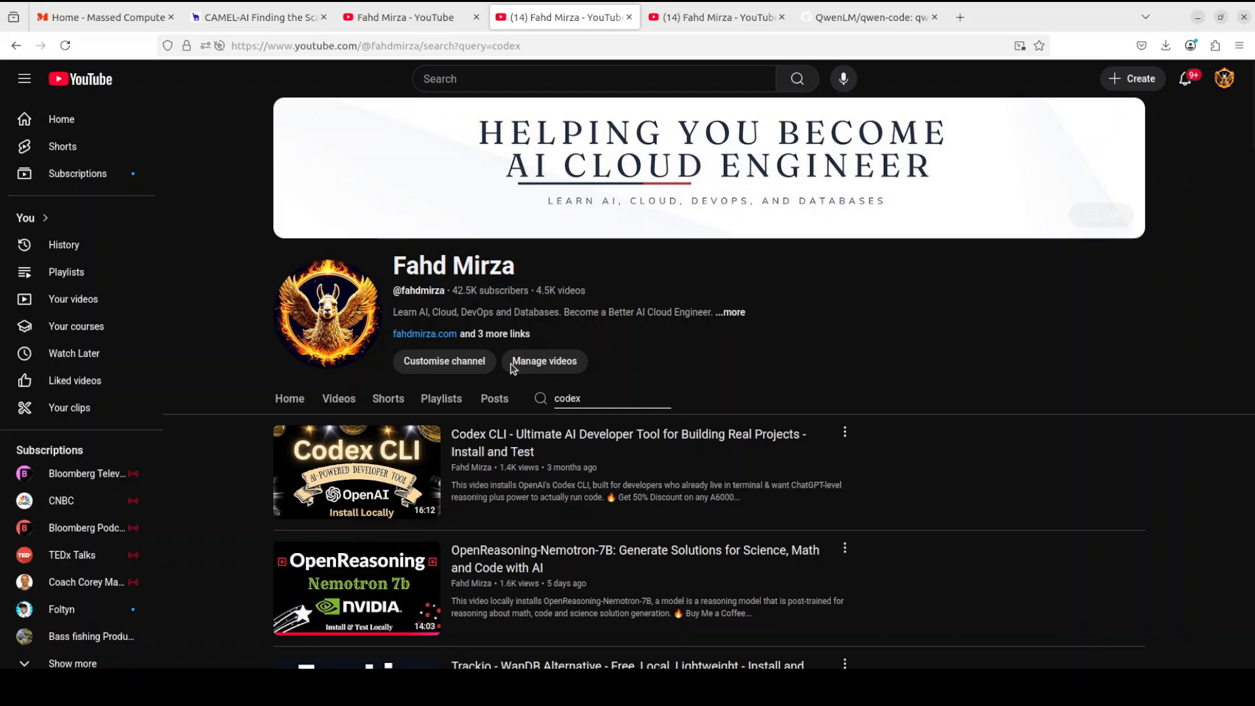
pyautogui.moveTo(651, 450)
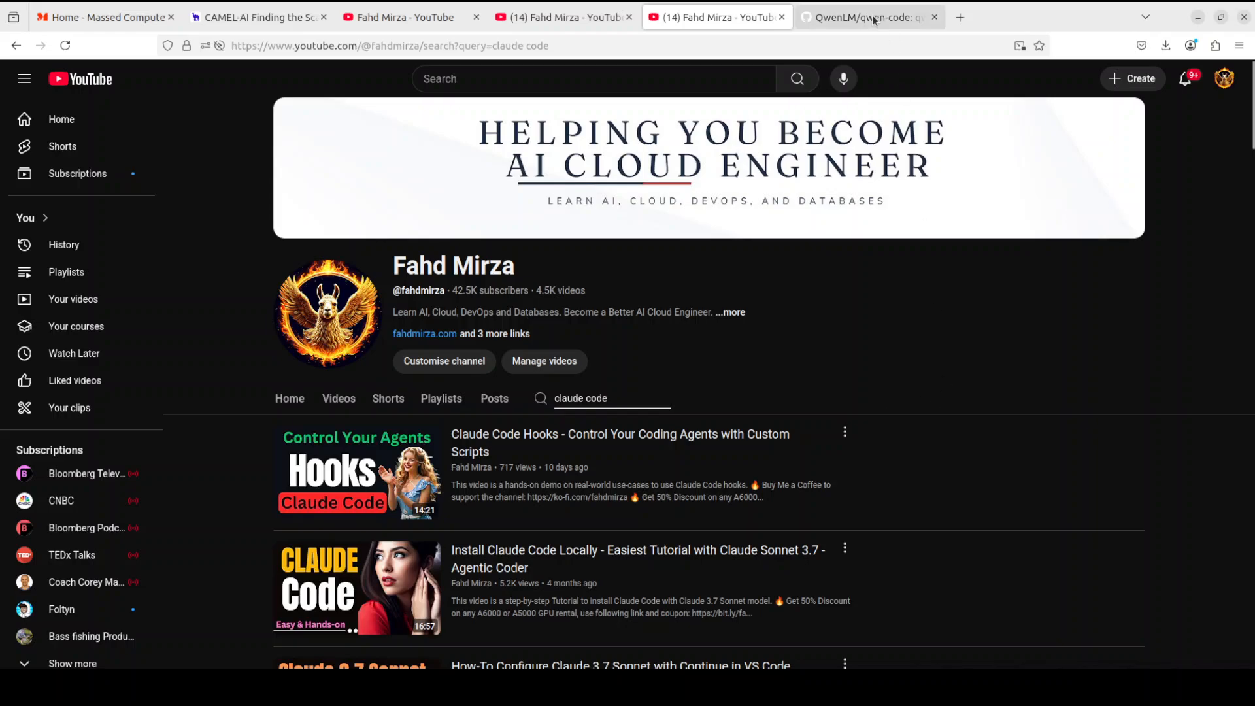
pyautogui.click(864, 17)
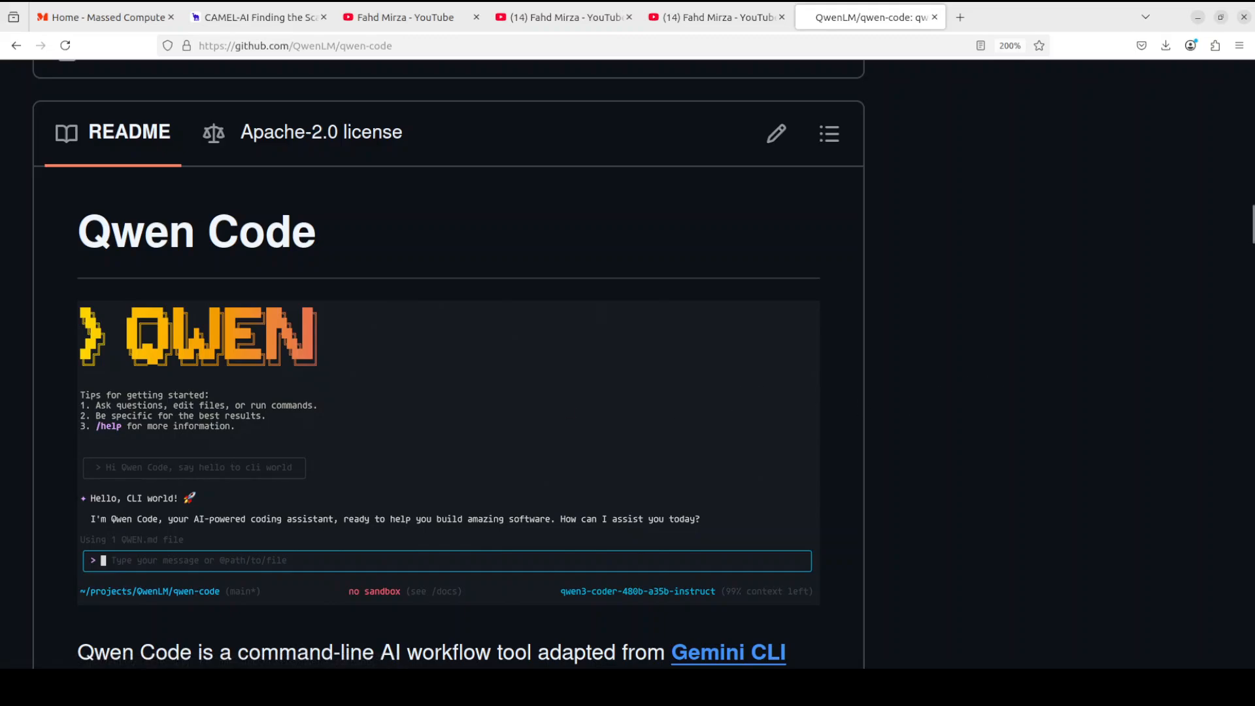
pyautogui.moveTo(46, 270)
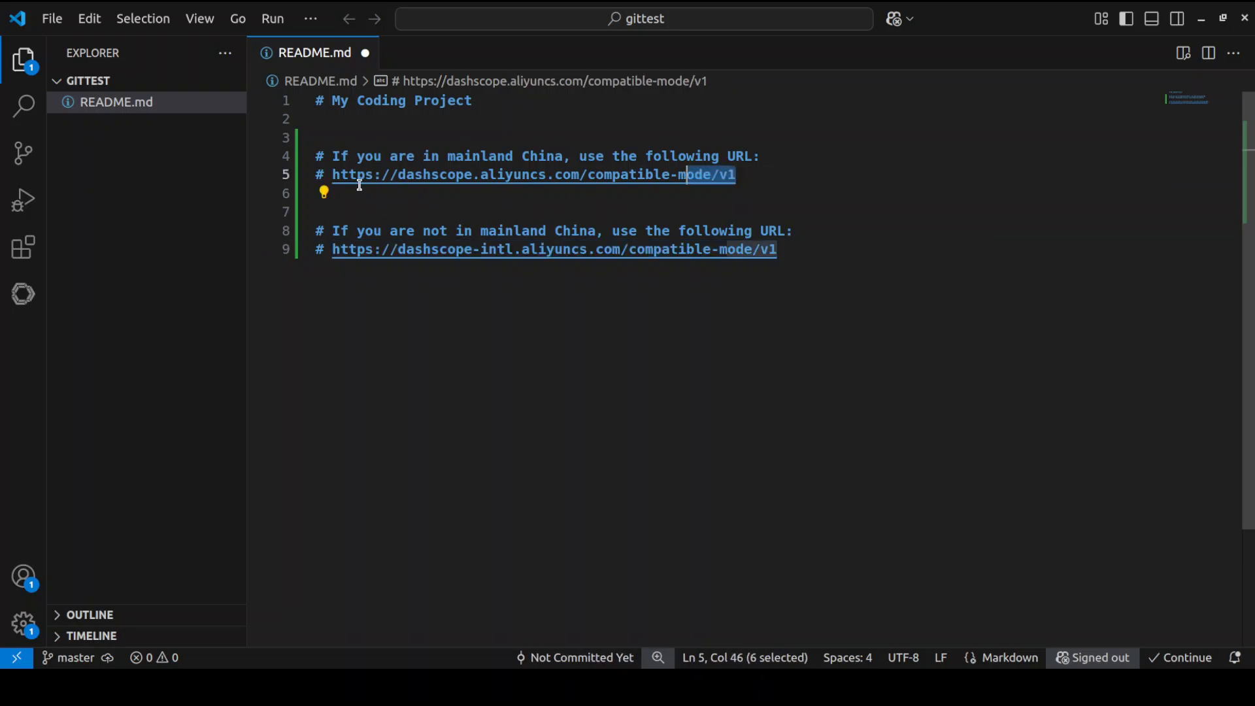
pyautogui.moveTo(538, 174)
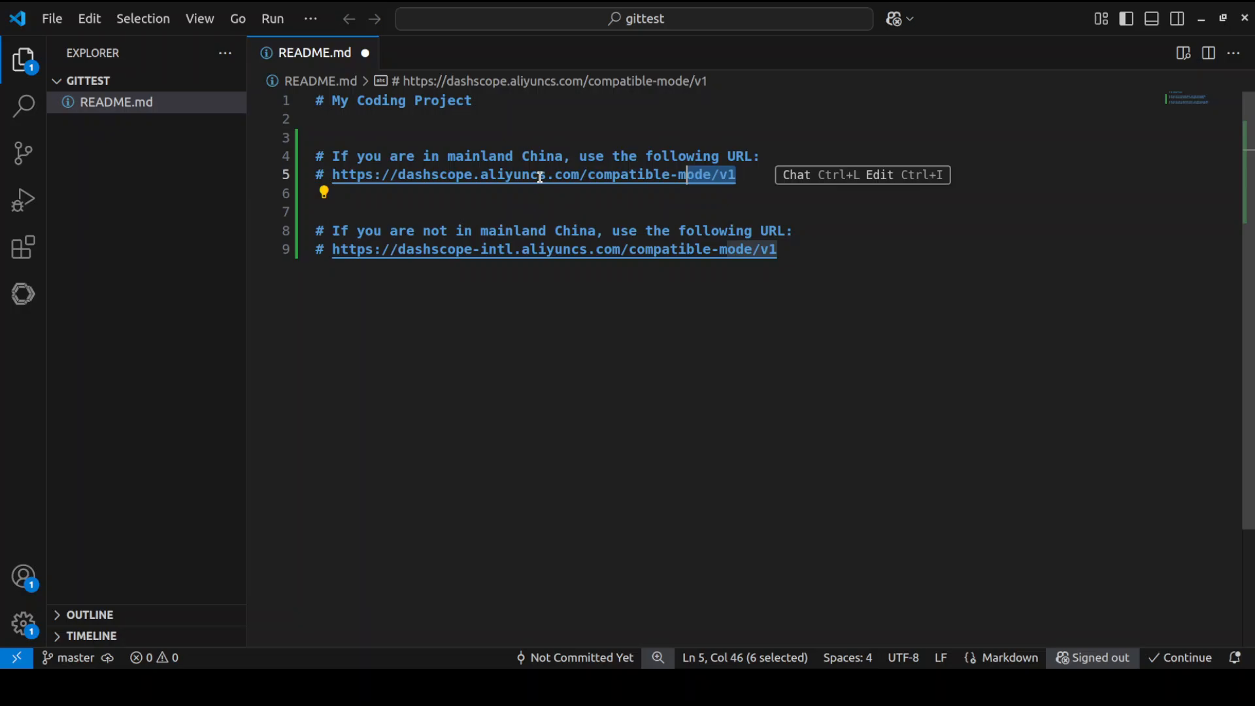
pyautogui.moveTo(661, 269)
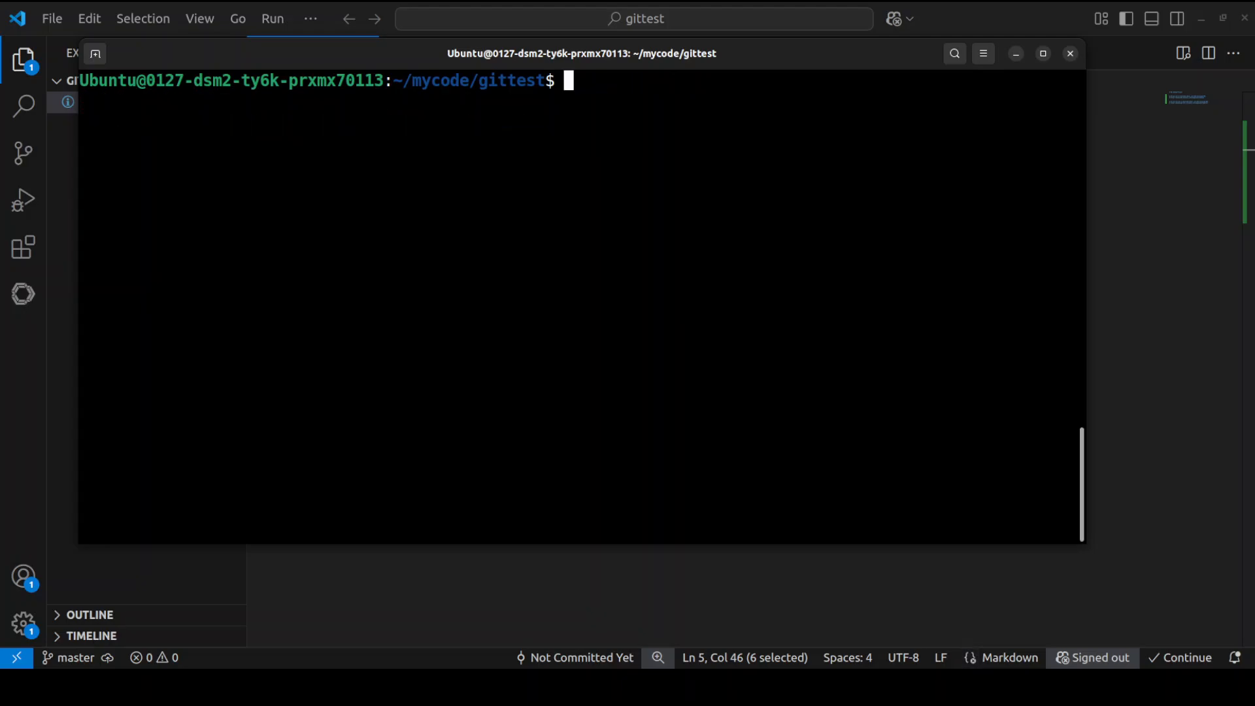
# - Export OPENAI_API_KEY, the international DashScope OPENAI_BASE_URL and the Qwen3-Coder-Plus OPENAI_MODEL
pyautogui.write('export OPENAI_API_KEY="sk-"')
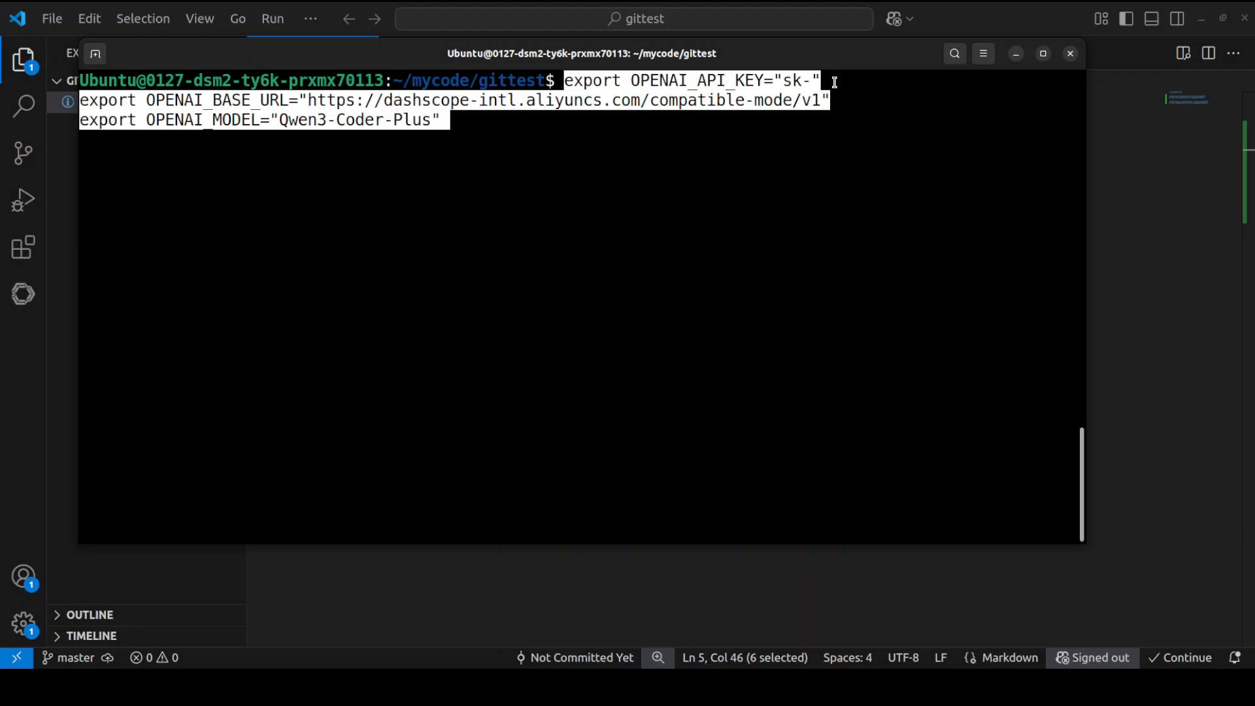
pyautogui.moveTo(679, 110)
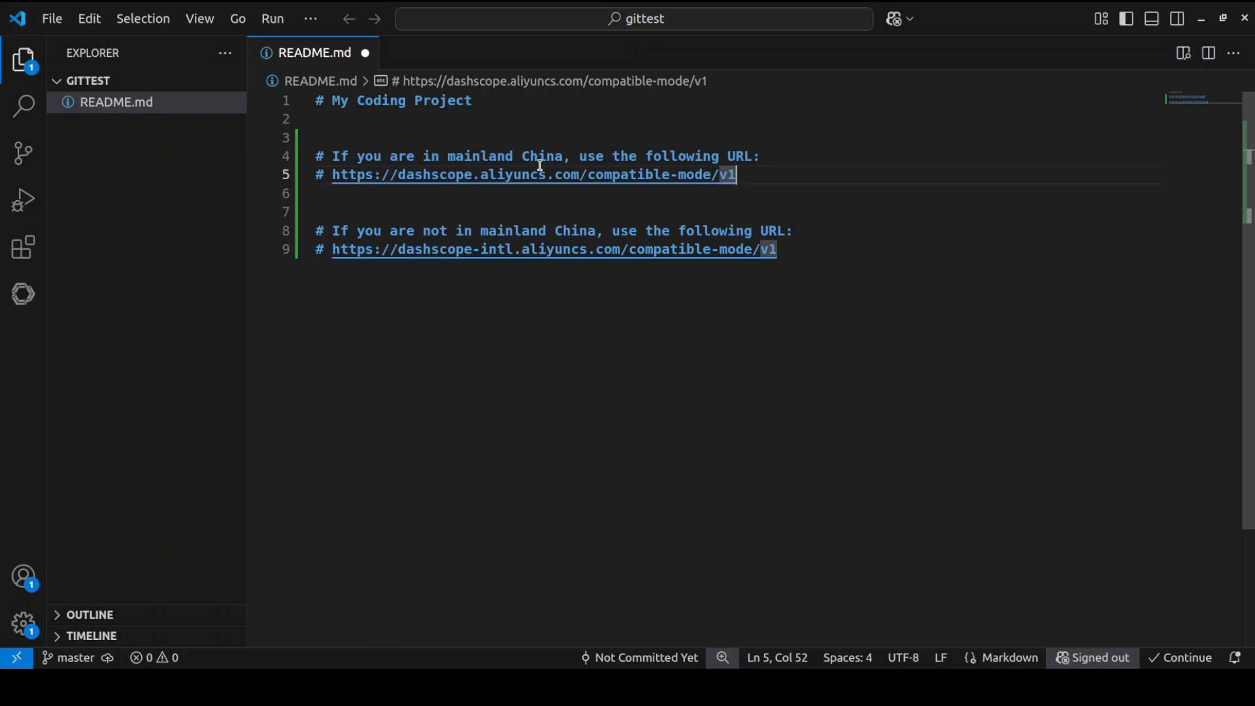
pyautogui.moveTo(480, 277)
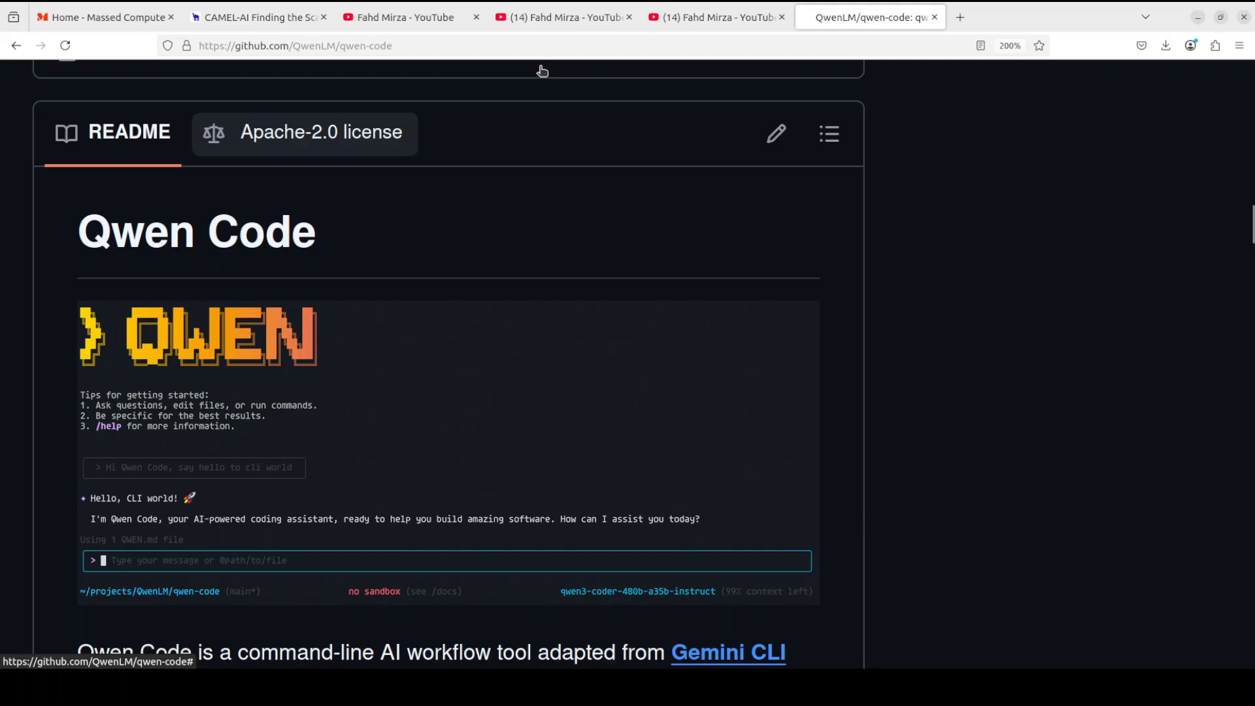
pyautogui.click(404, 17)
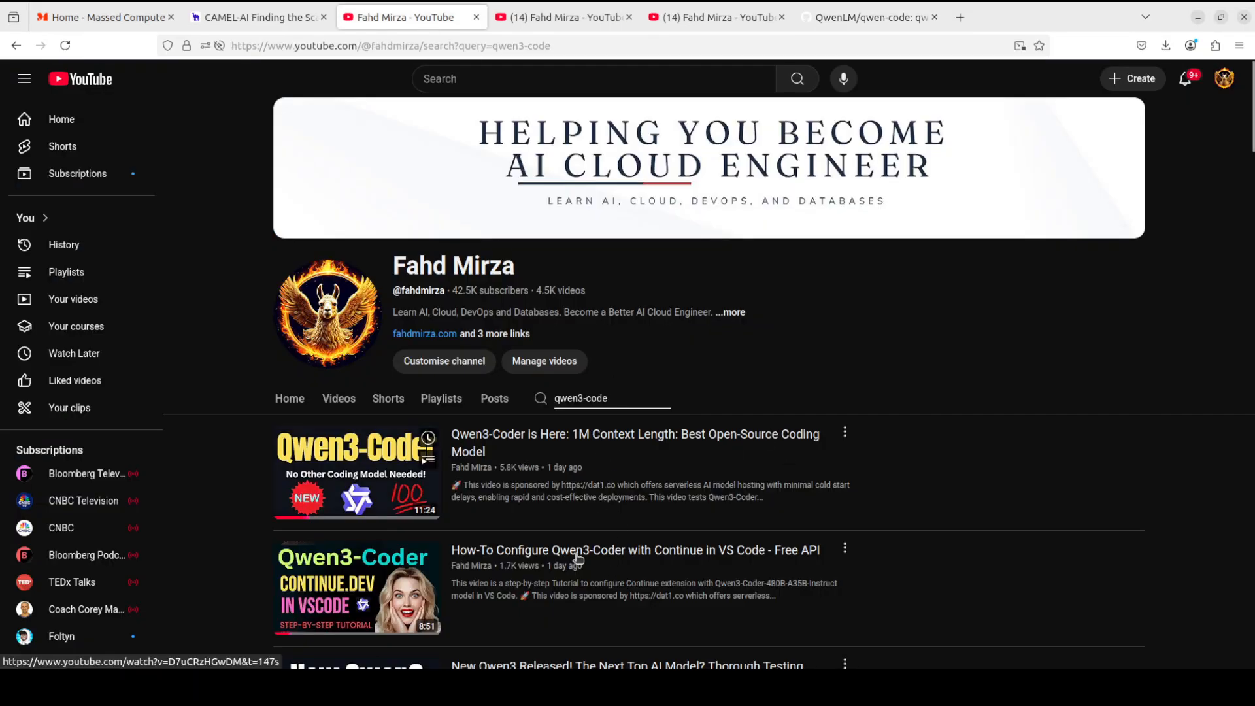
pyautogui.moveTo(988, 506)
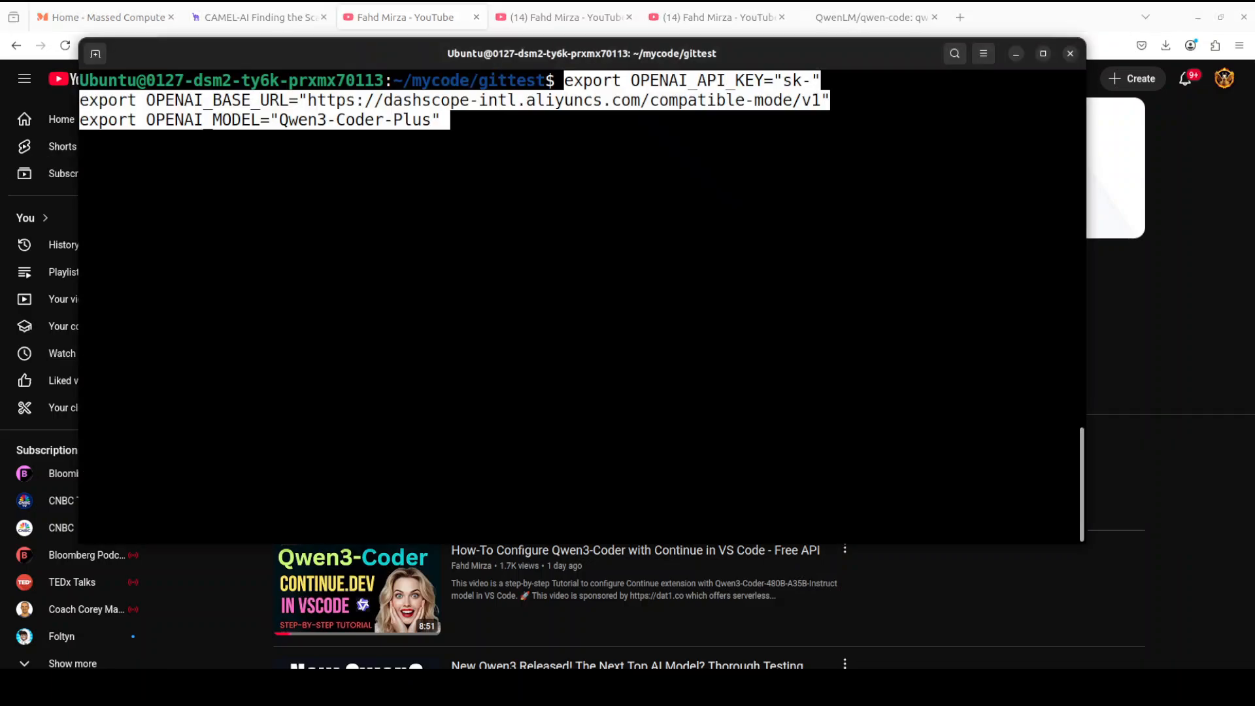
pyautogui.press('Return')
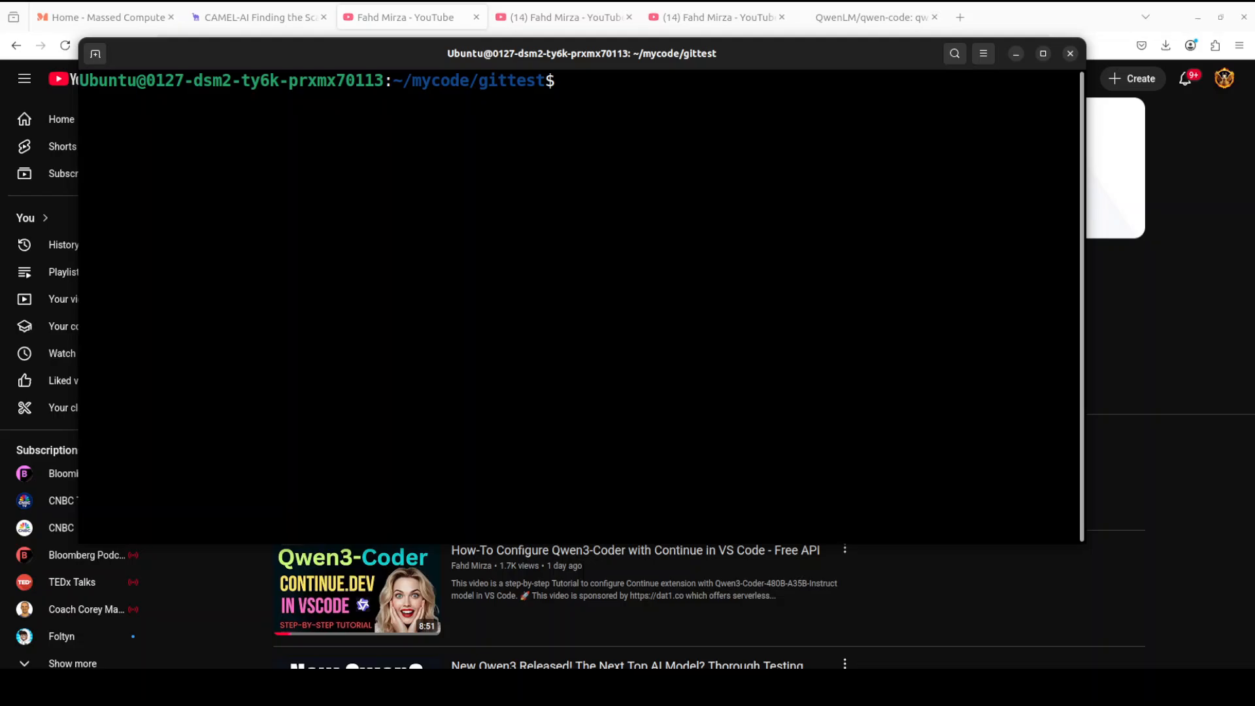
# - Launch qwen in the project folder and confirm OpenAI as the authentication method
pyautogui.write('qwen')
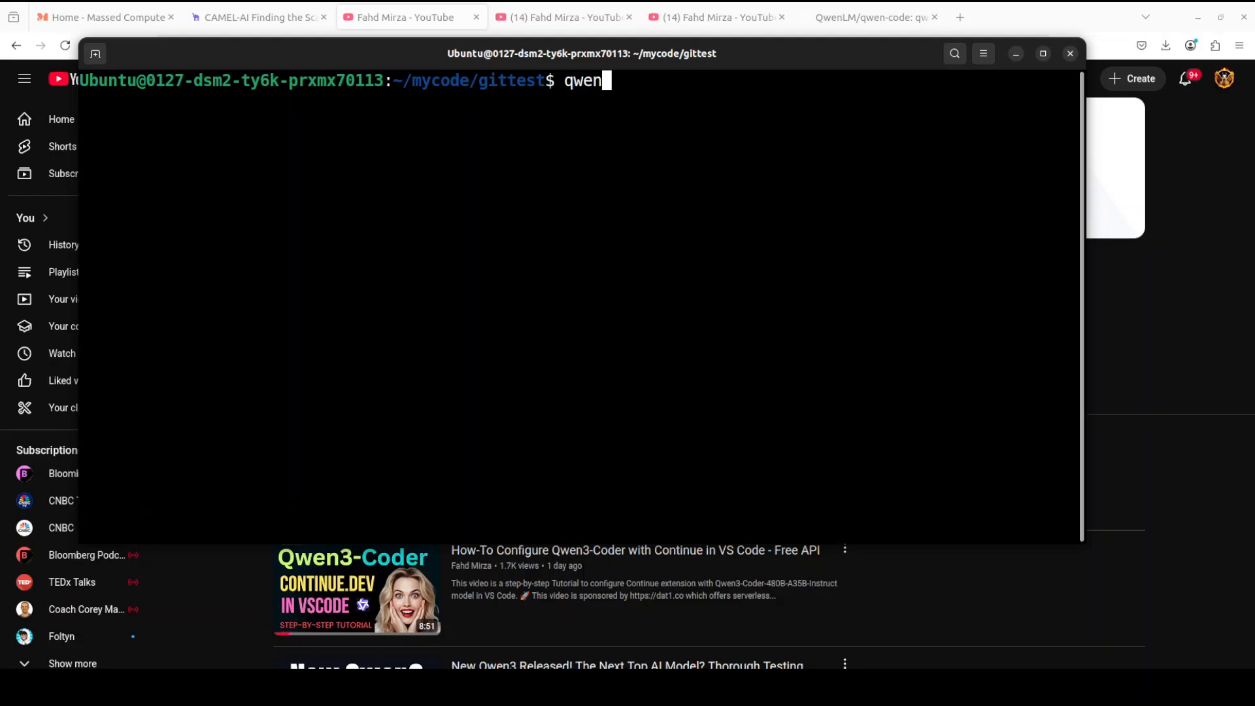
pyautogui.press('Return')
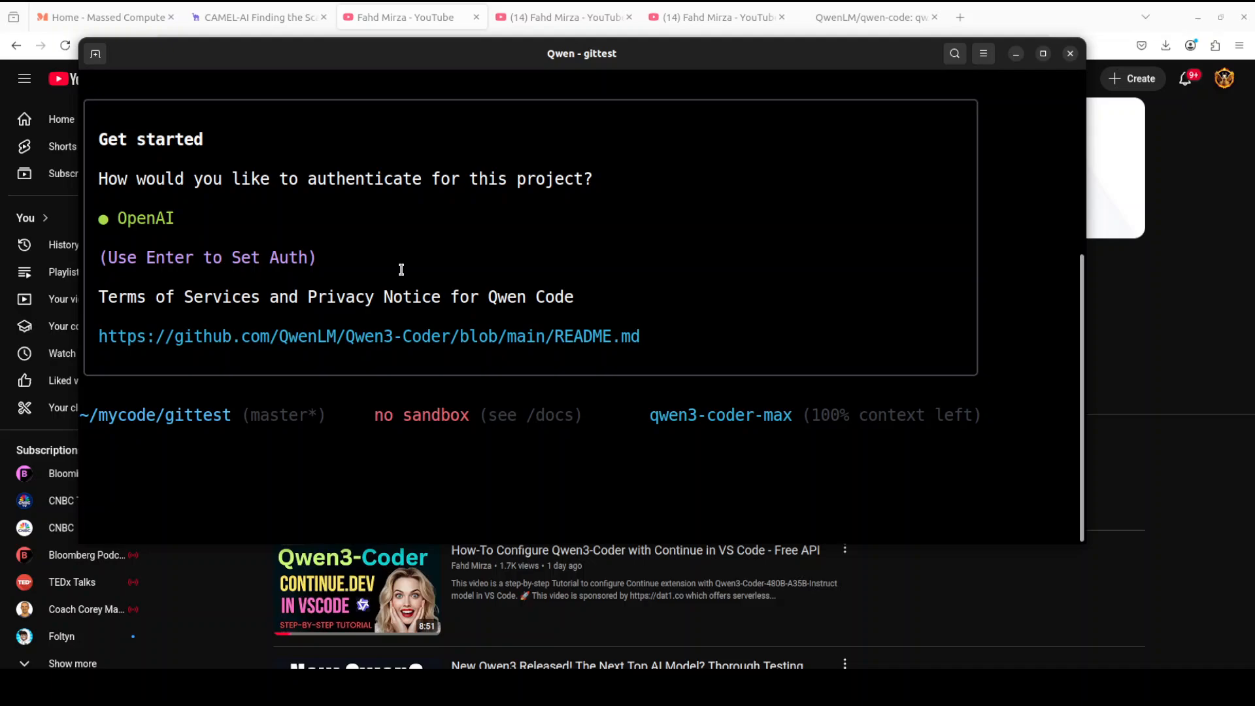
pyautogui.moveTo(401, 269)
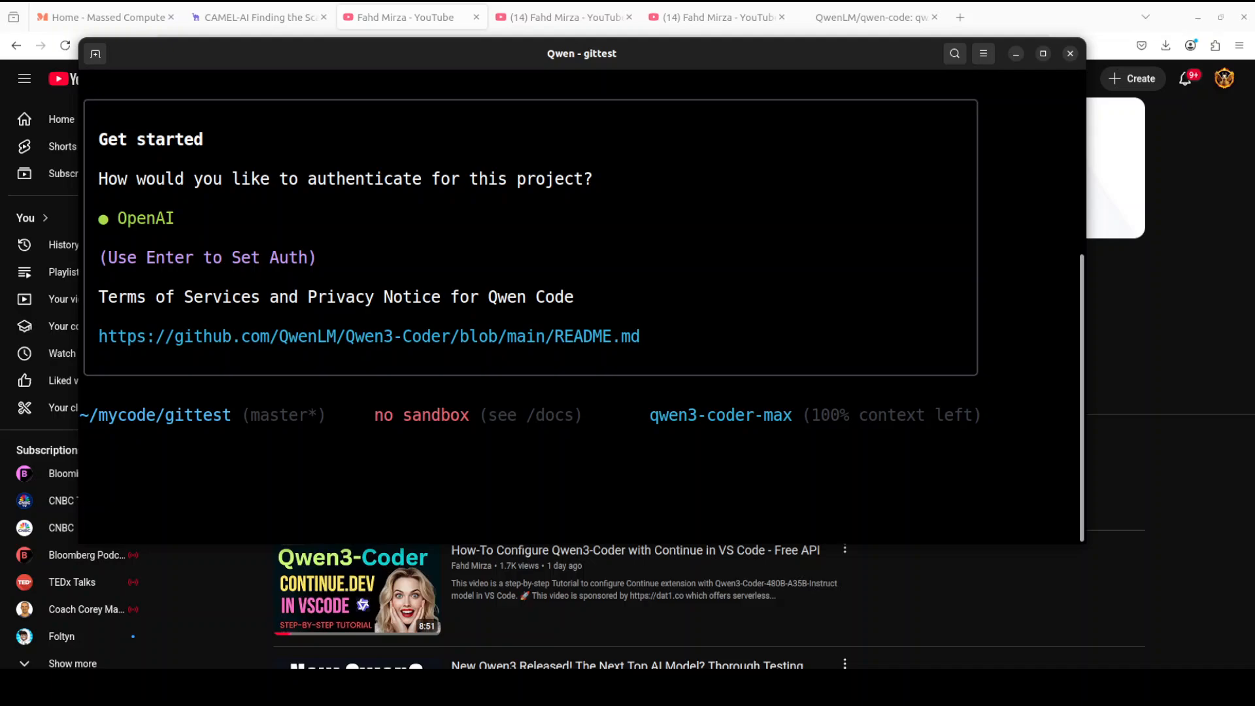
pyautogui.press('Return')
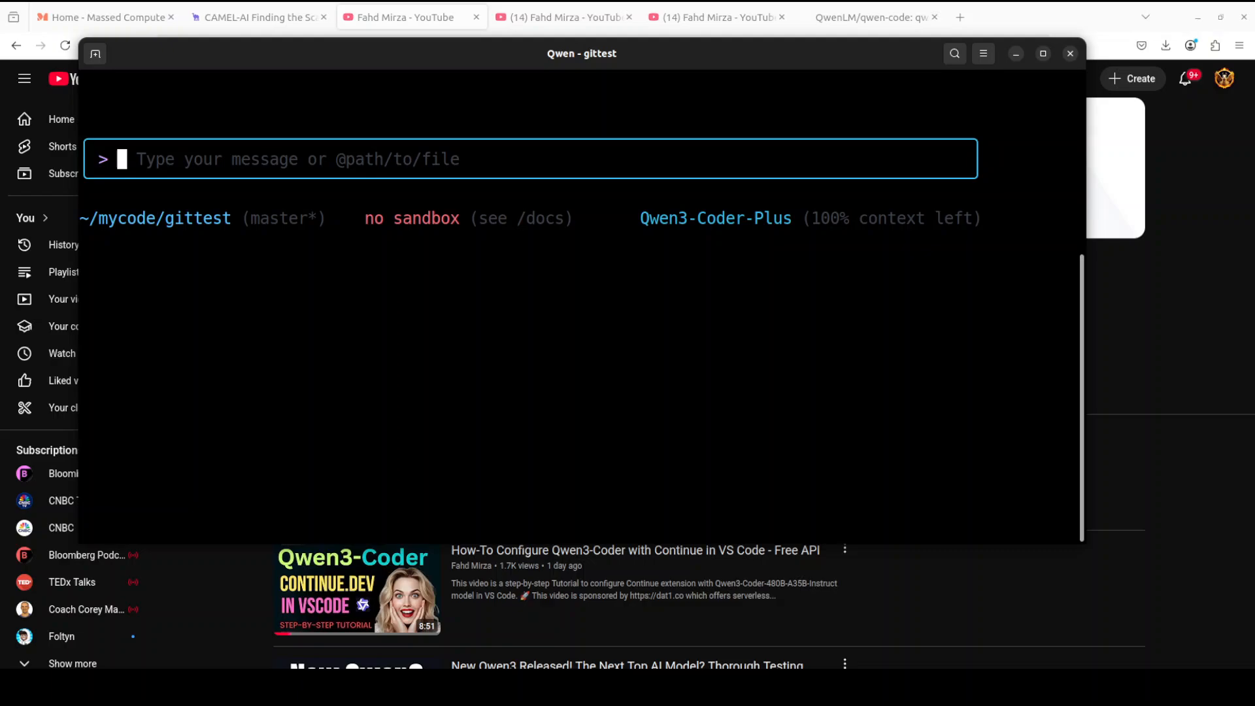
pyautogui.moveTo(340, 163)
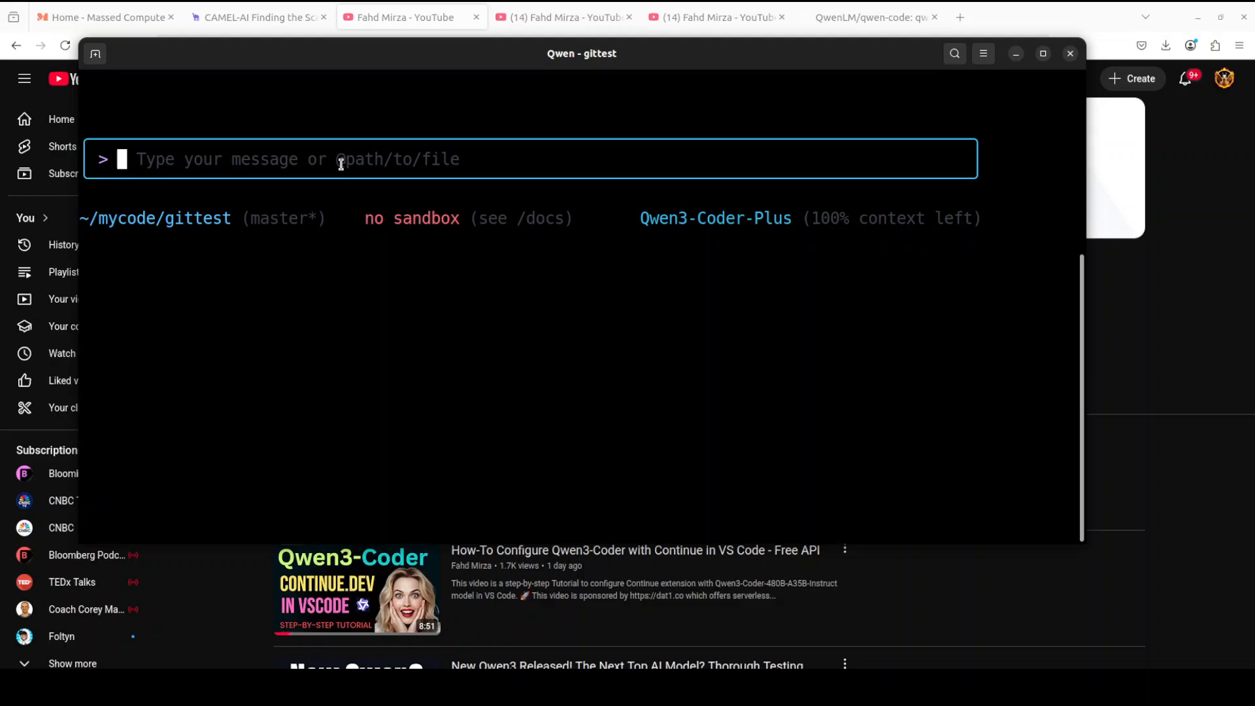
# - Enter the prompt 'describe the main parts of this code.' at the Qwen prompt
pyautogui.write('desc')
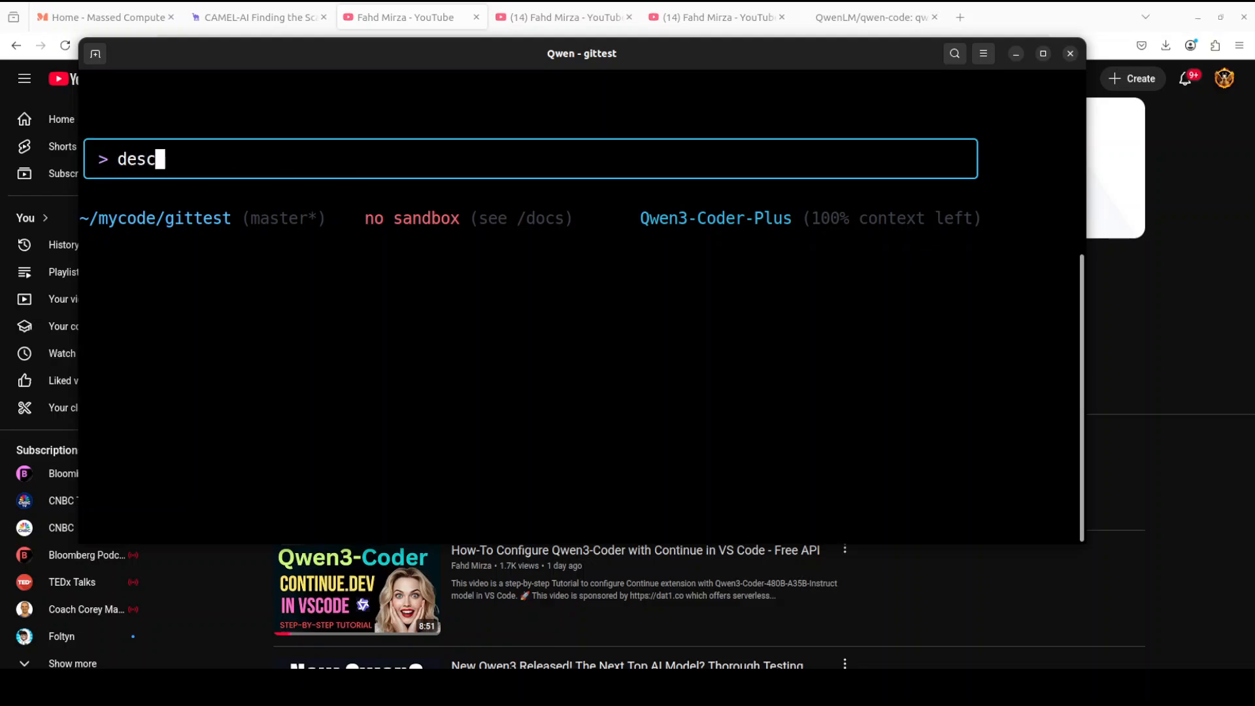
pyautogui.write('ribe th')
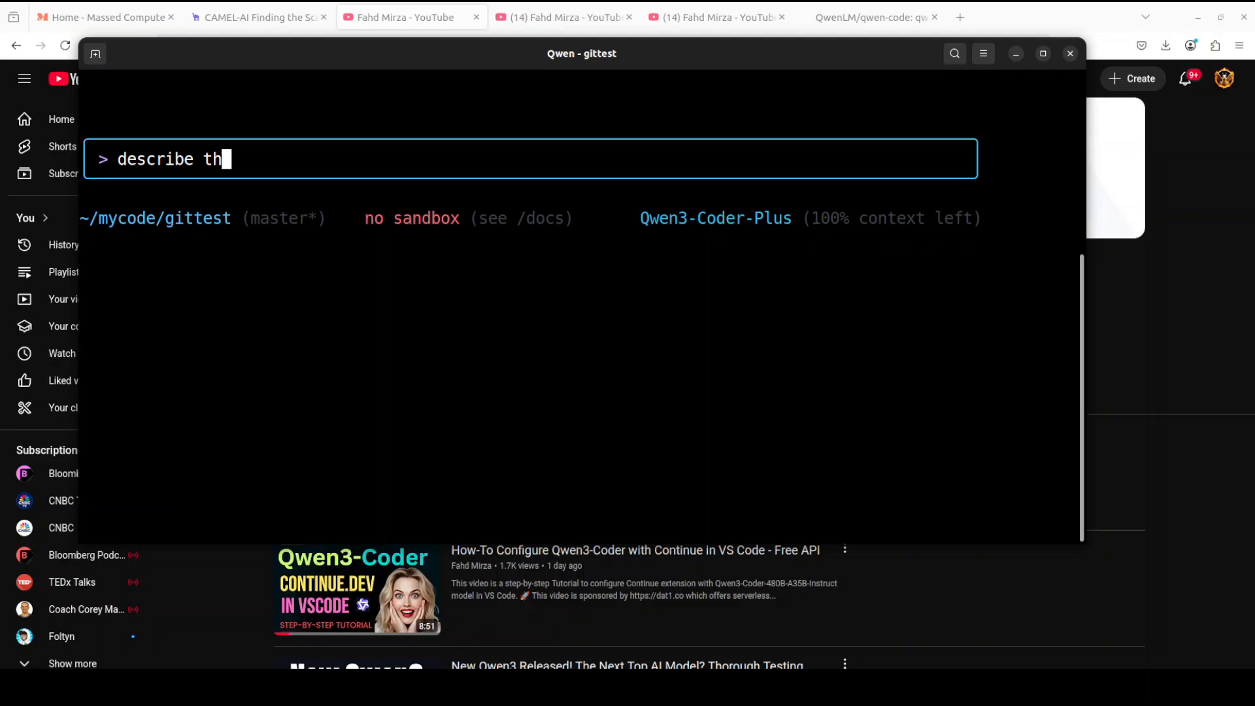
pyautogui.write('e main')
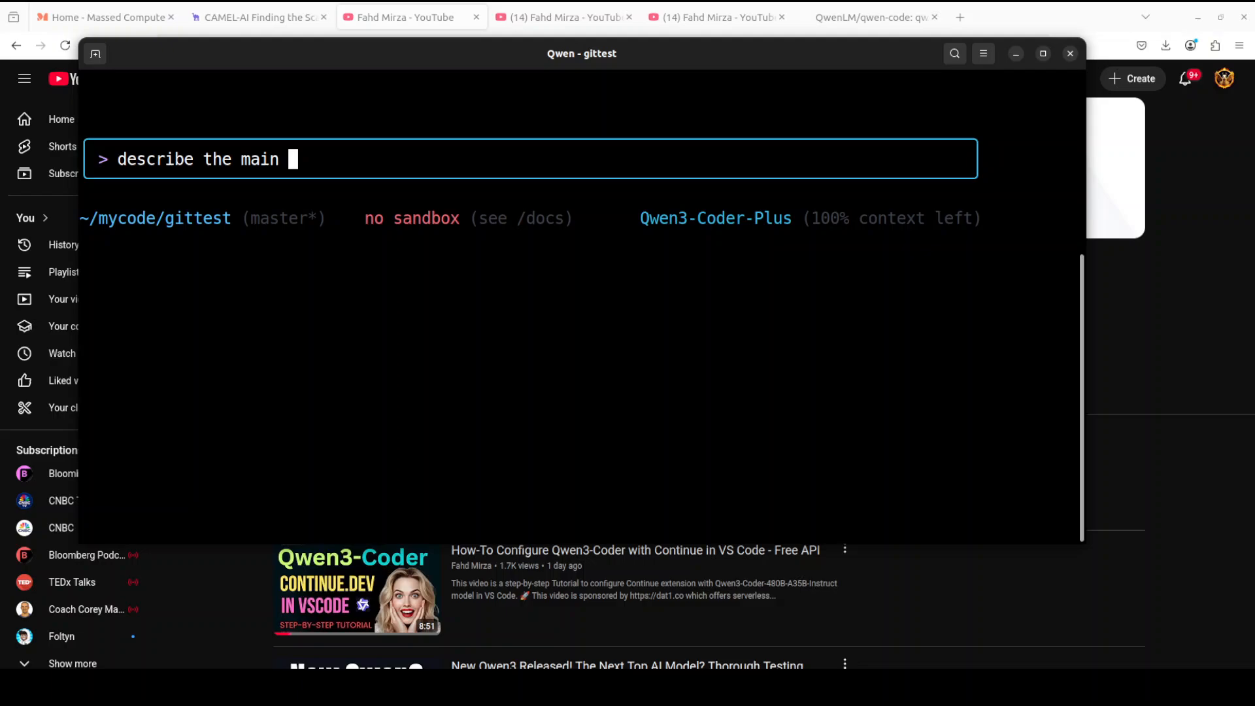
pyautogui.write('parts of this code.')
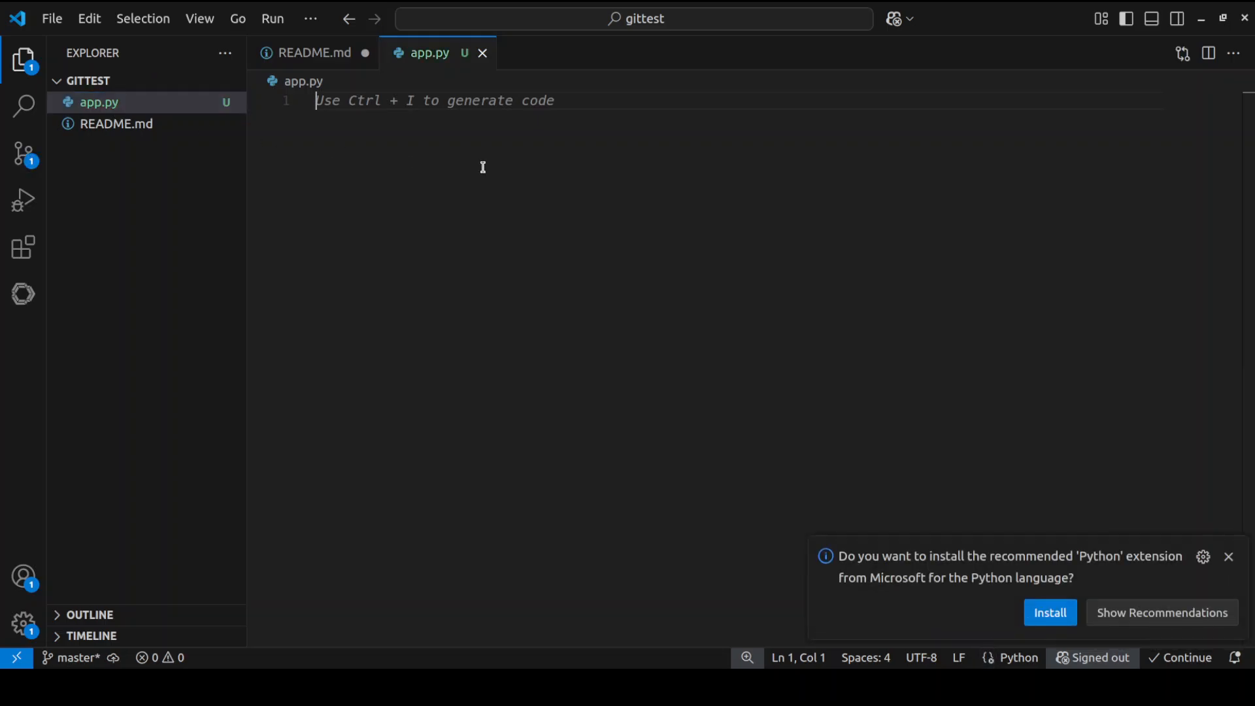
# - Write print("hello") in app.py, then view README.md and its API URLs
pyautogui.write('print()')
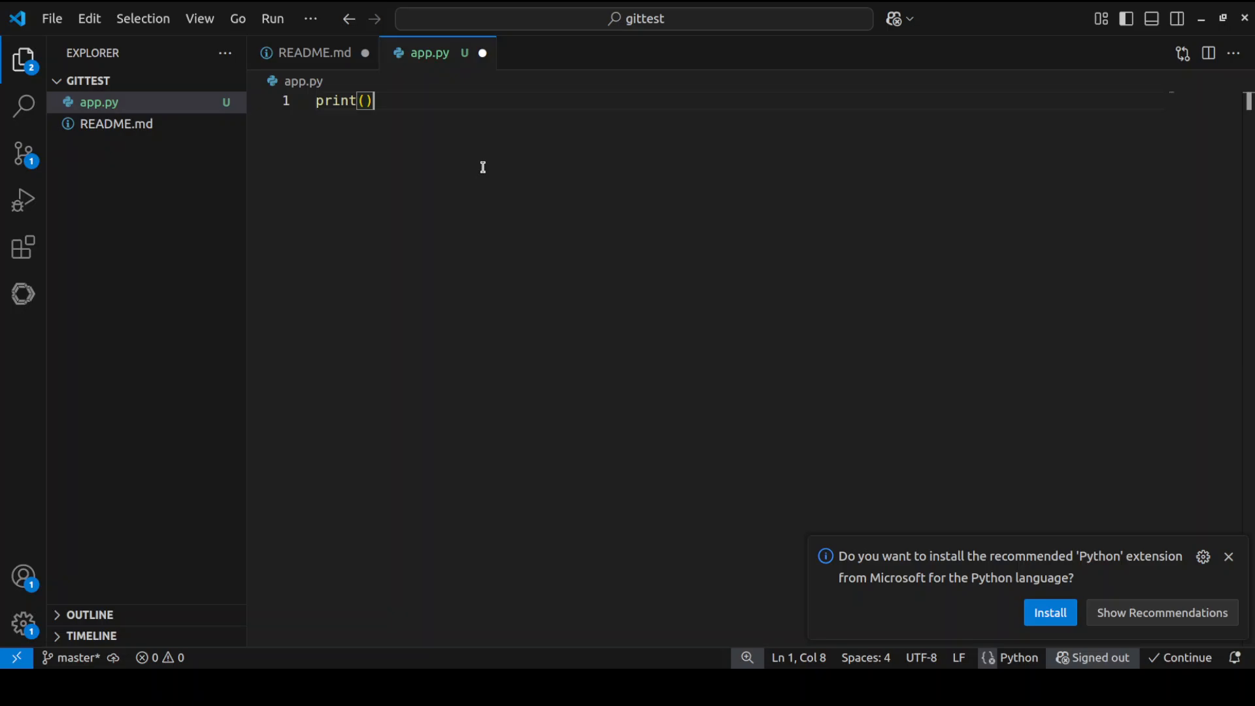
pyautogui.write('""')
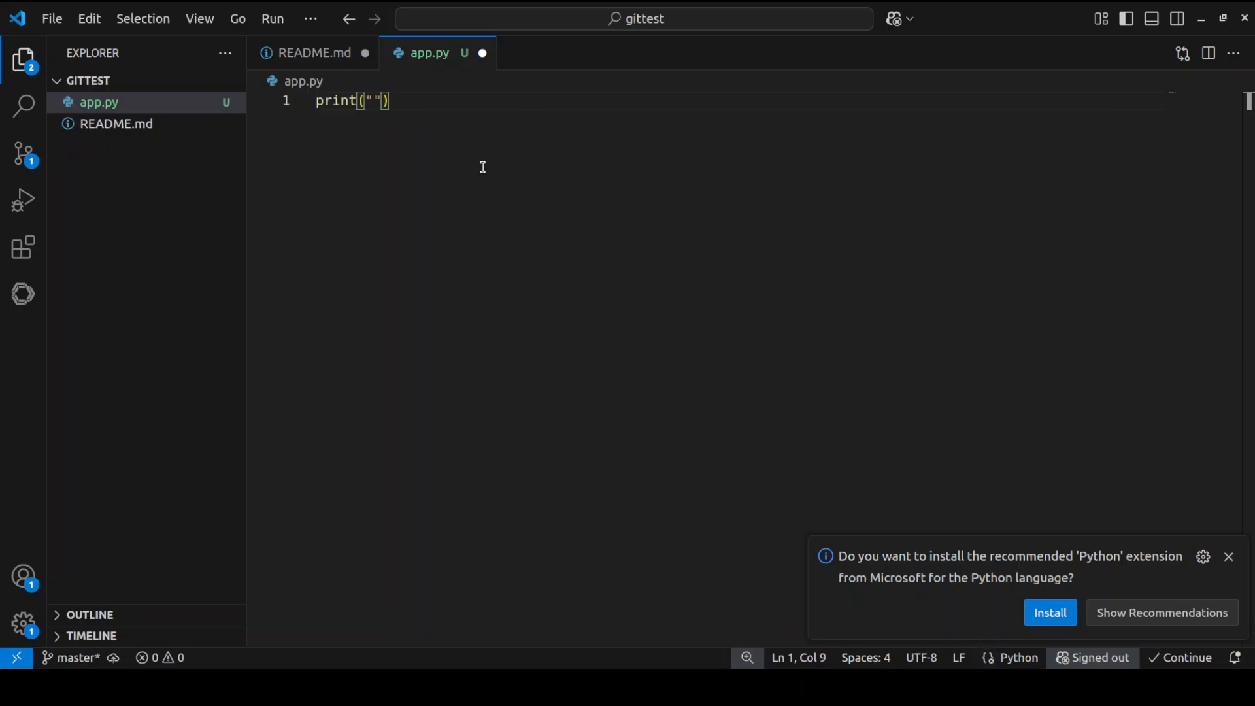
pyautogui.write('hello')
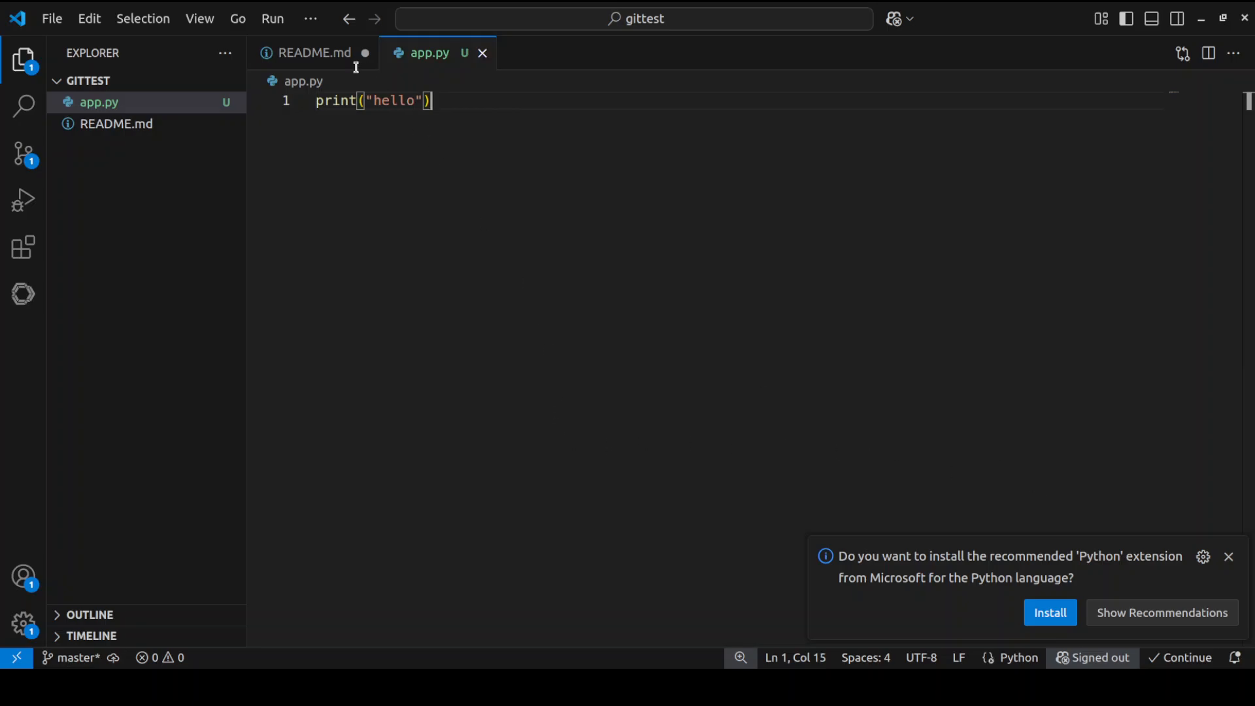
pyautogui.click(316, 52)
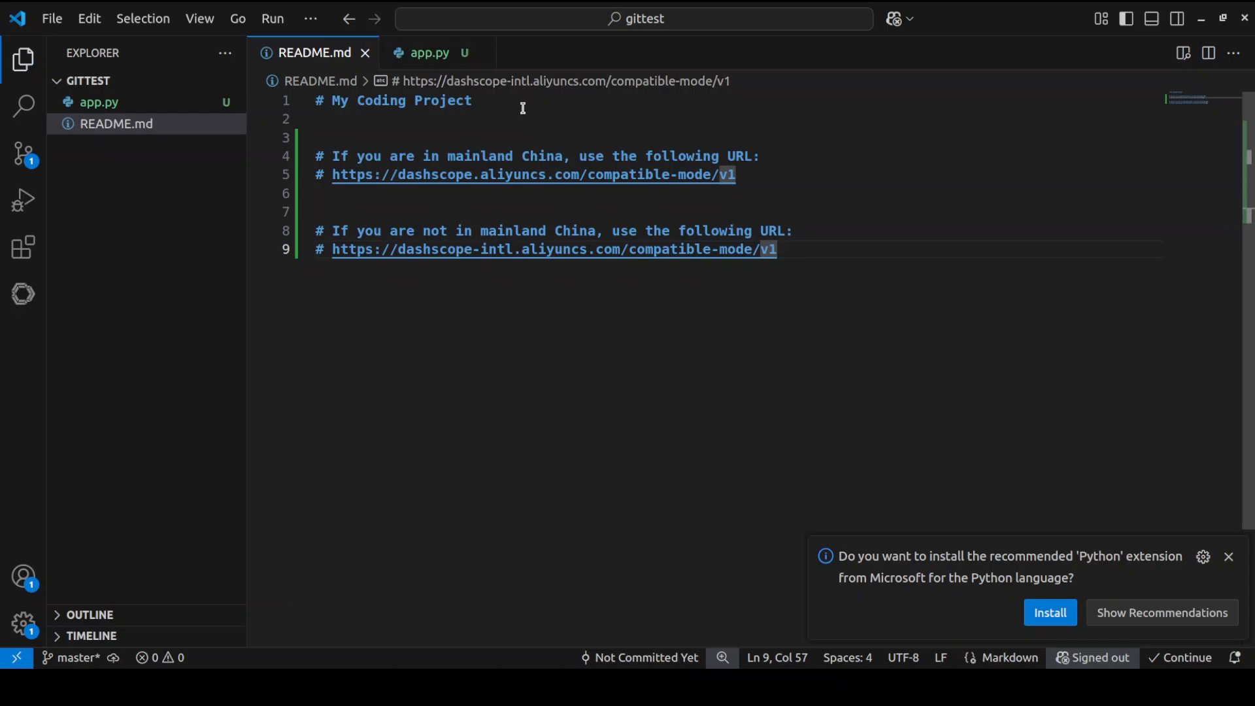
pyautogui.click(430, 53)
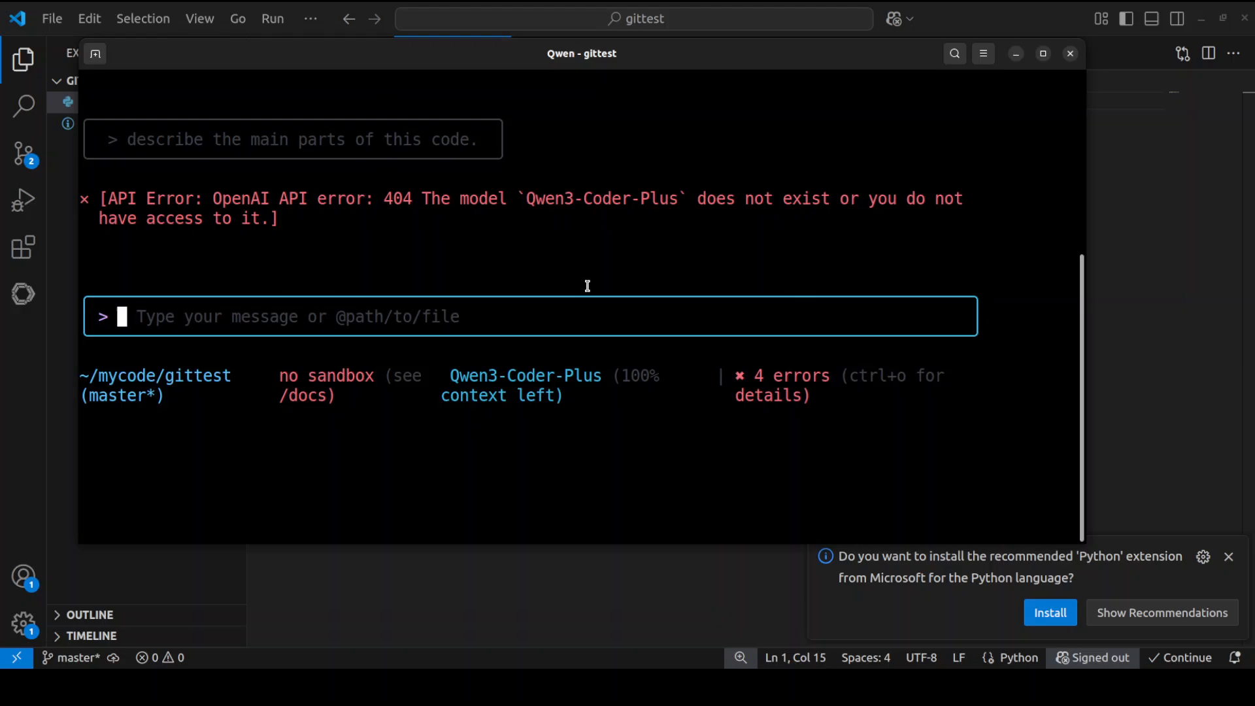
pyautogui.moveTo(924, 241)
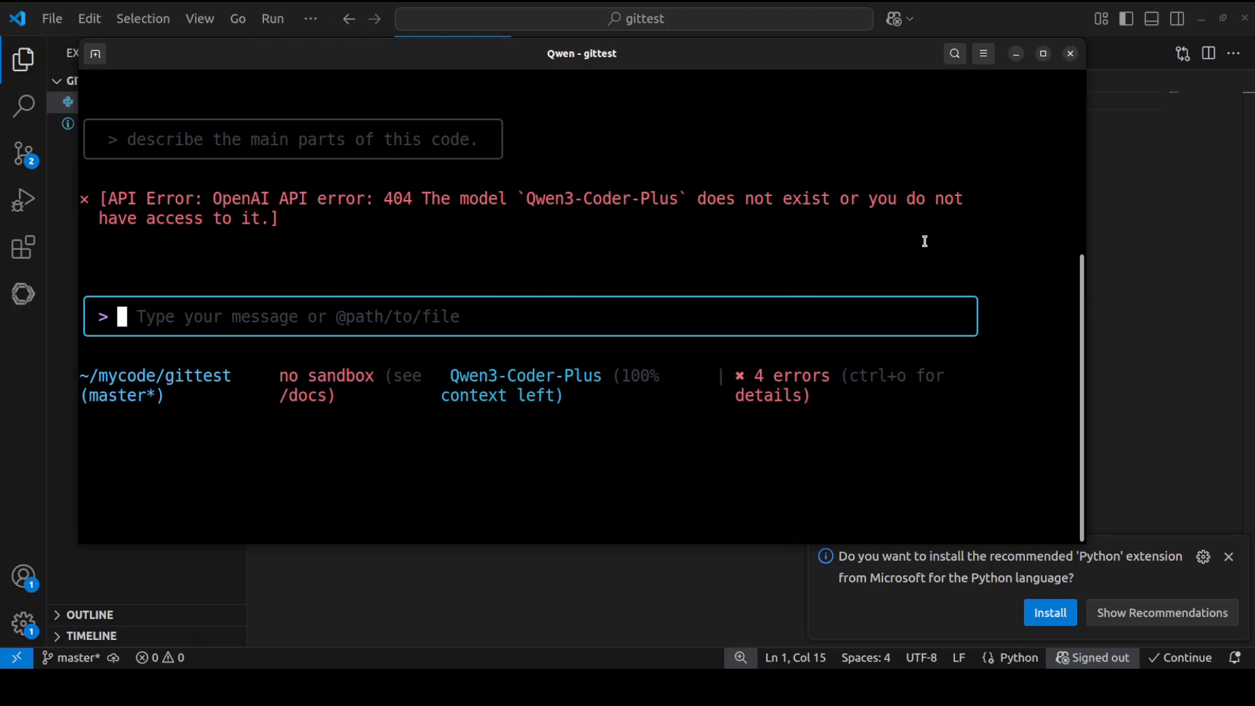
pyautogui.moveTo(568, 211)
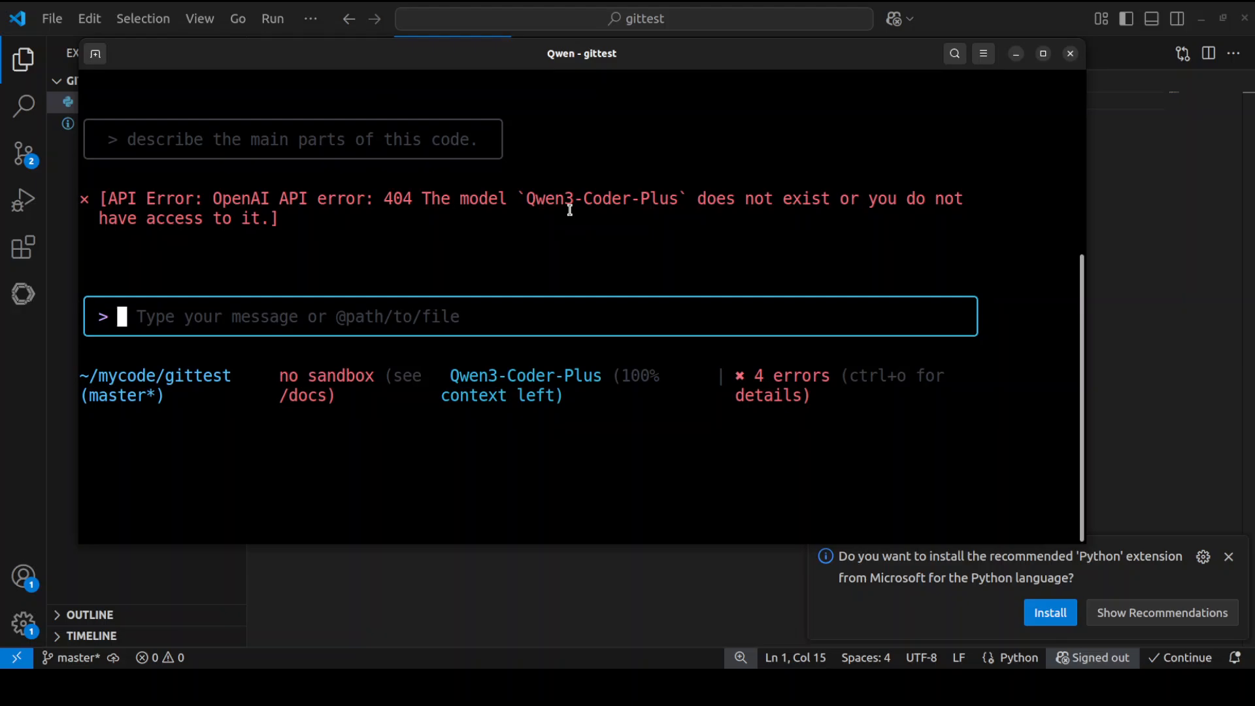
pyautogui.moveTo(784, 227)
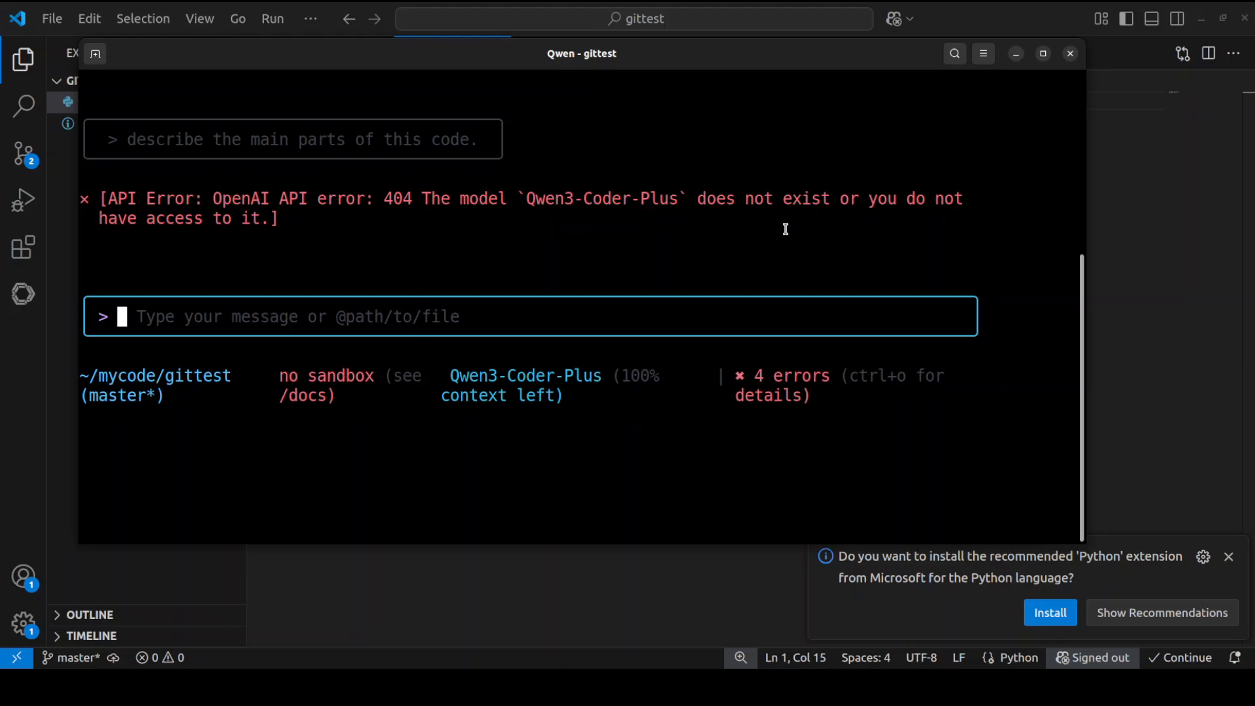
pyautogui.moveTo(108, 402)
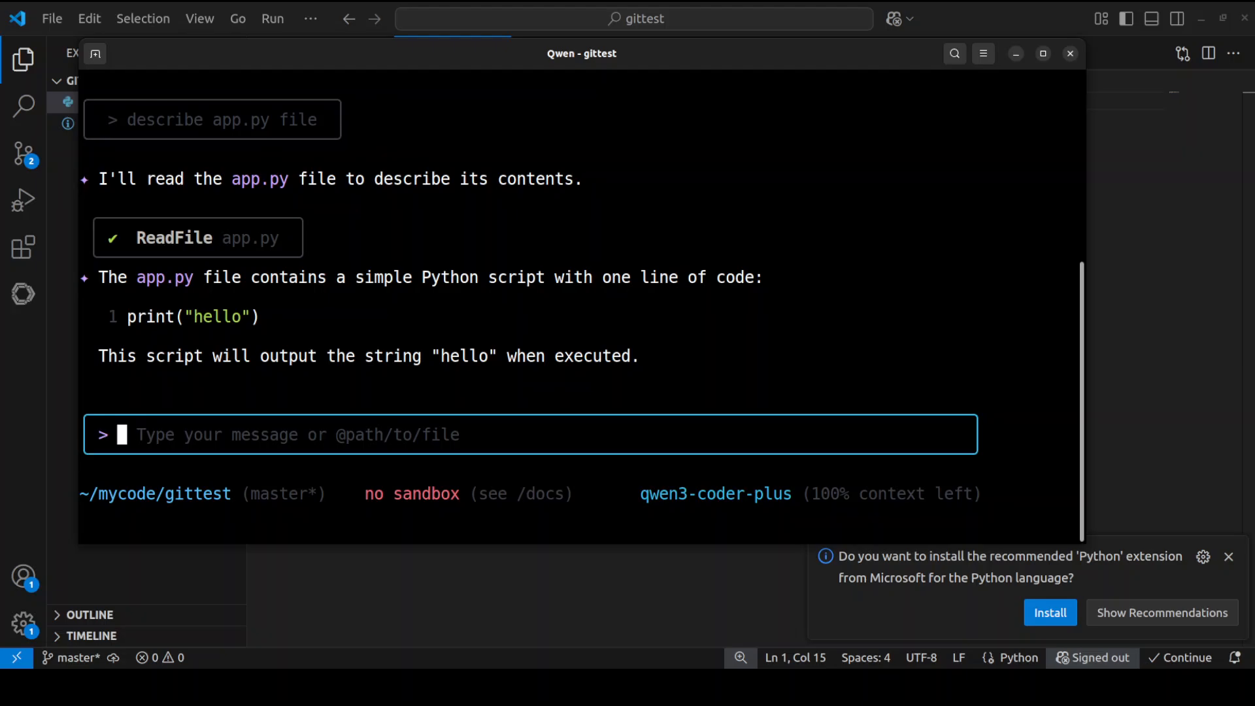
# - Scroll through Qwen's answer describing app.py as a one-line script printing hello
pyautogui.scroll(3)
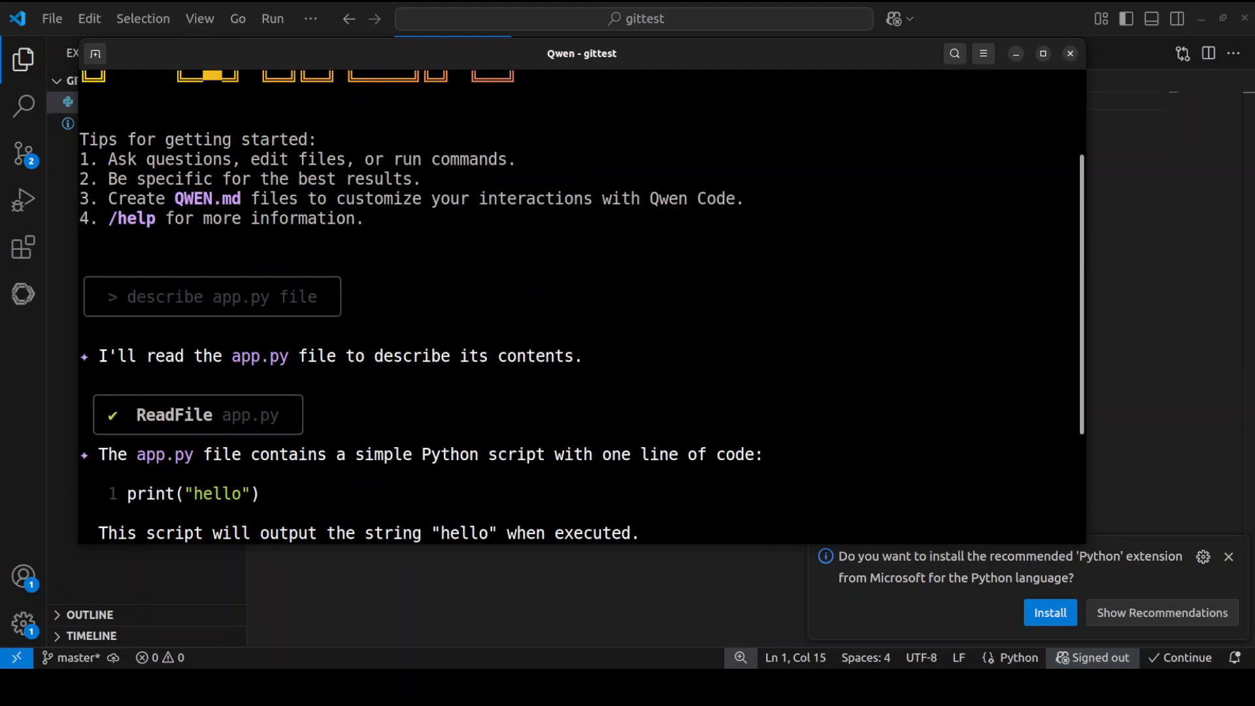
pyautogui.scroll(-3)
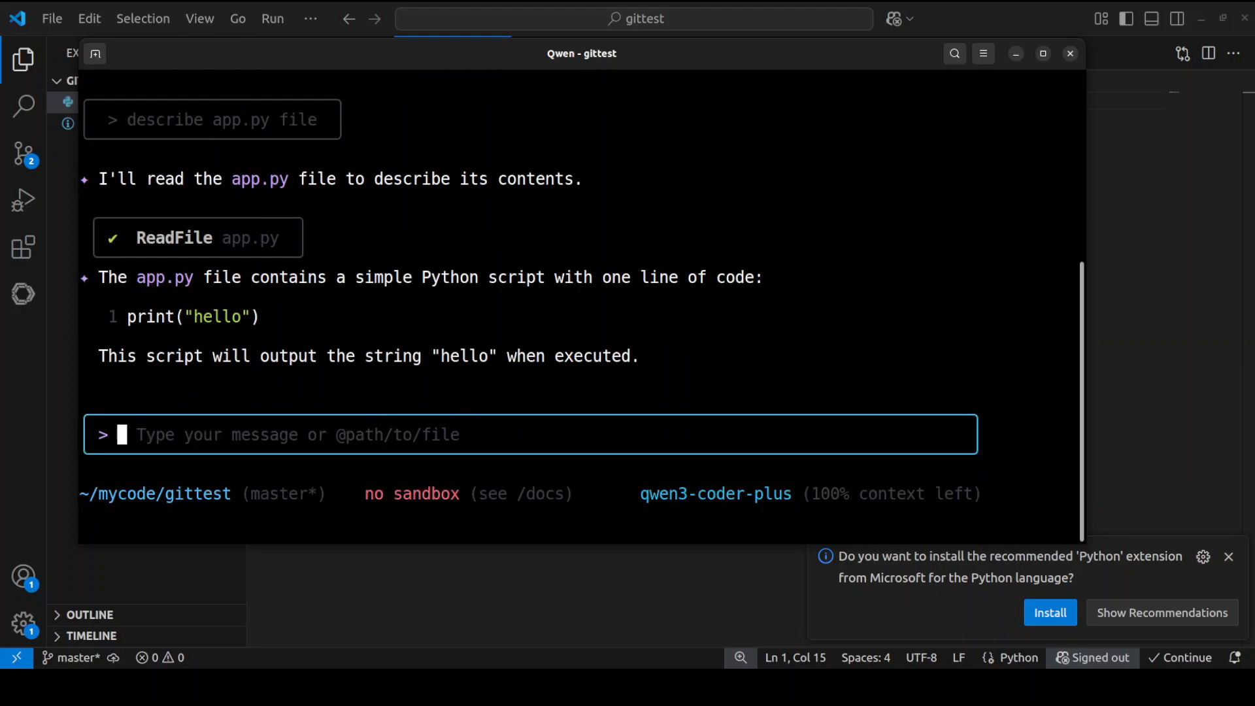
pyautogui.scroll(3)
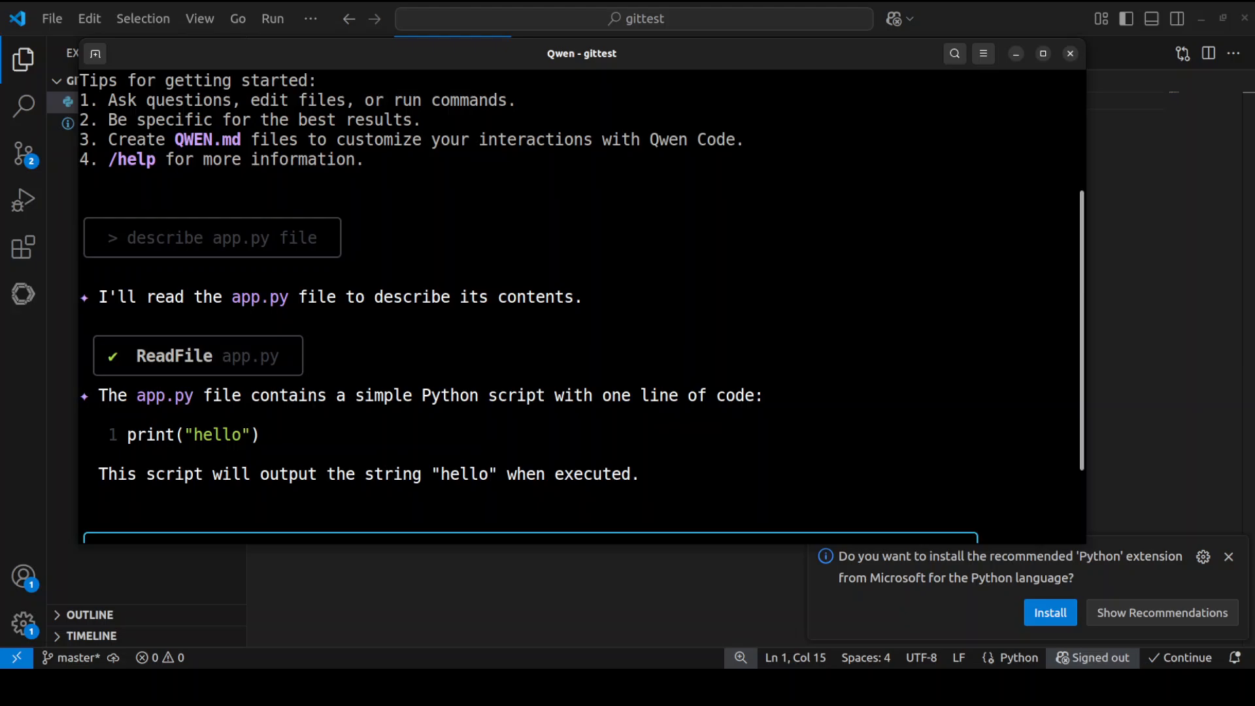
pyautogui.scroll(-3)
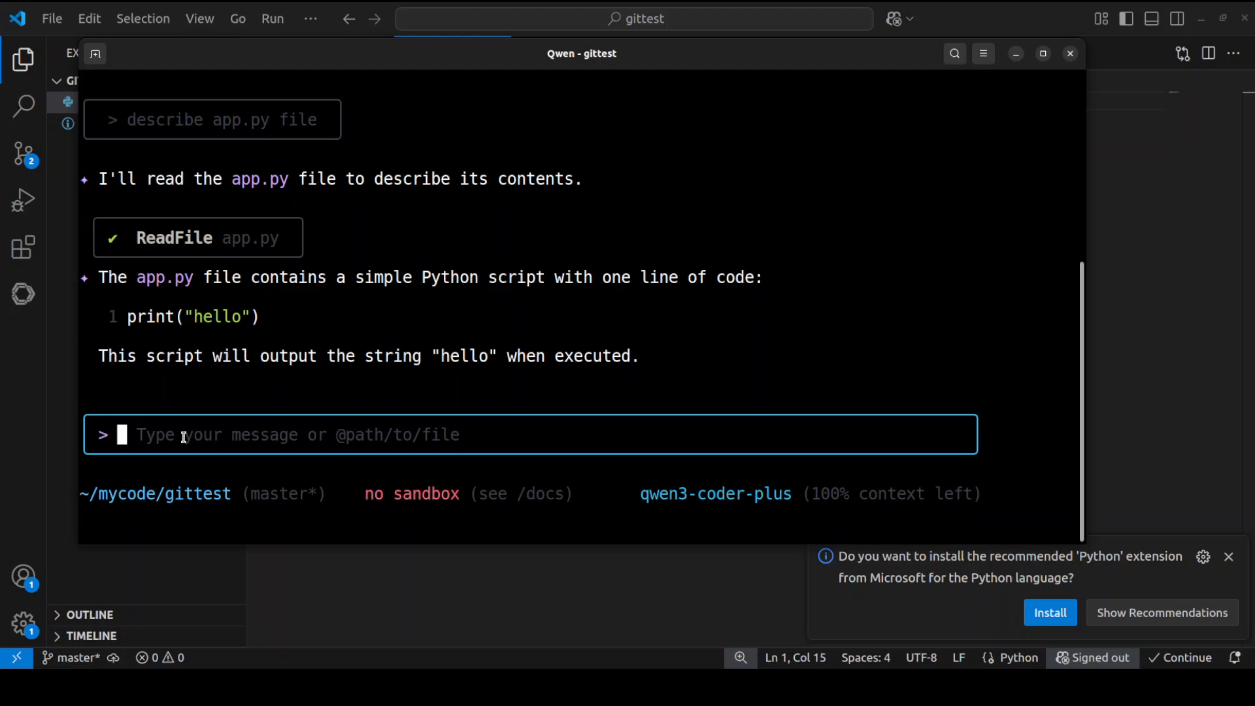
# - Request a self-sustained HTML animating the text 'like the video'
pyautogui.write('can you creat')
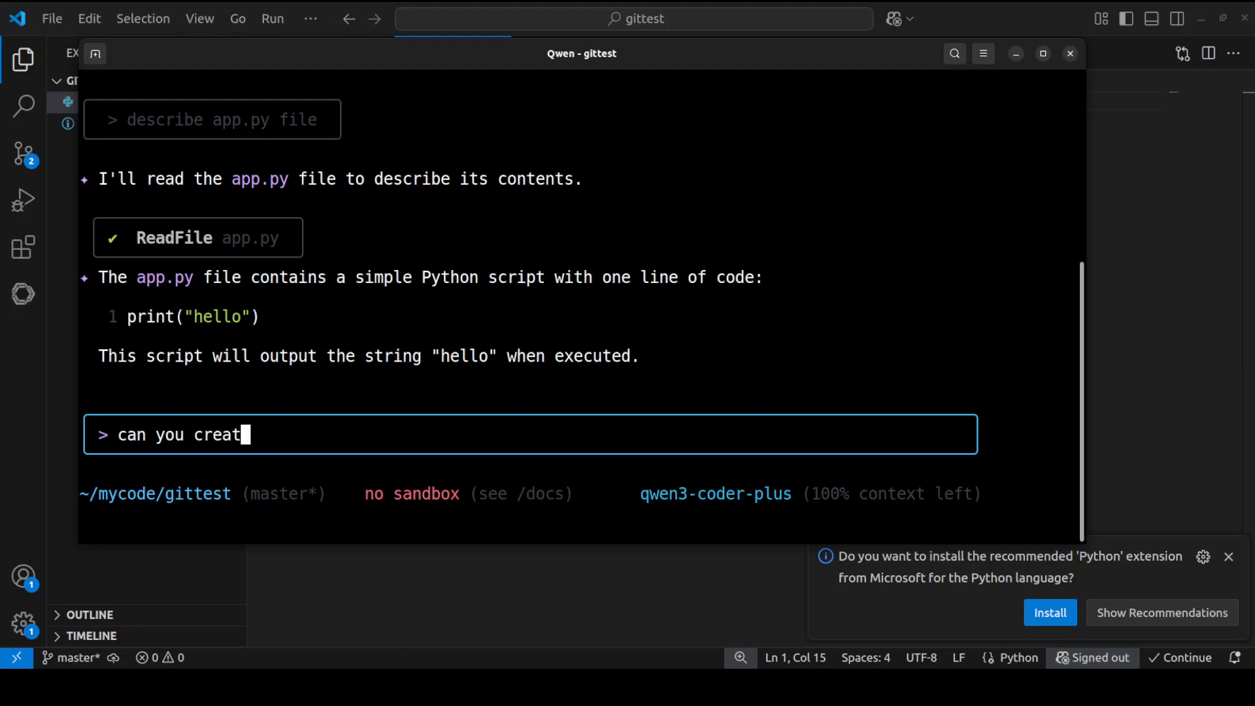
pyautogui.write('e me a self-s')
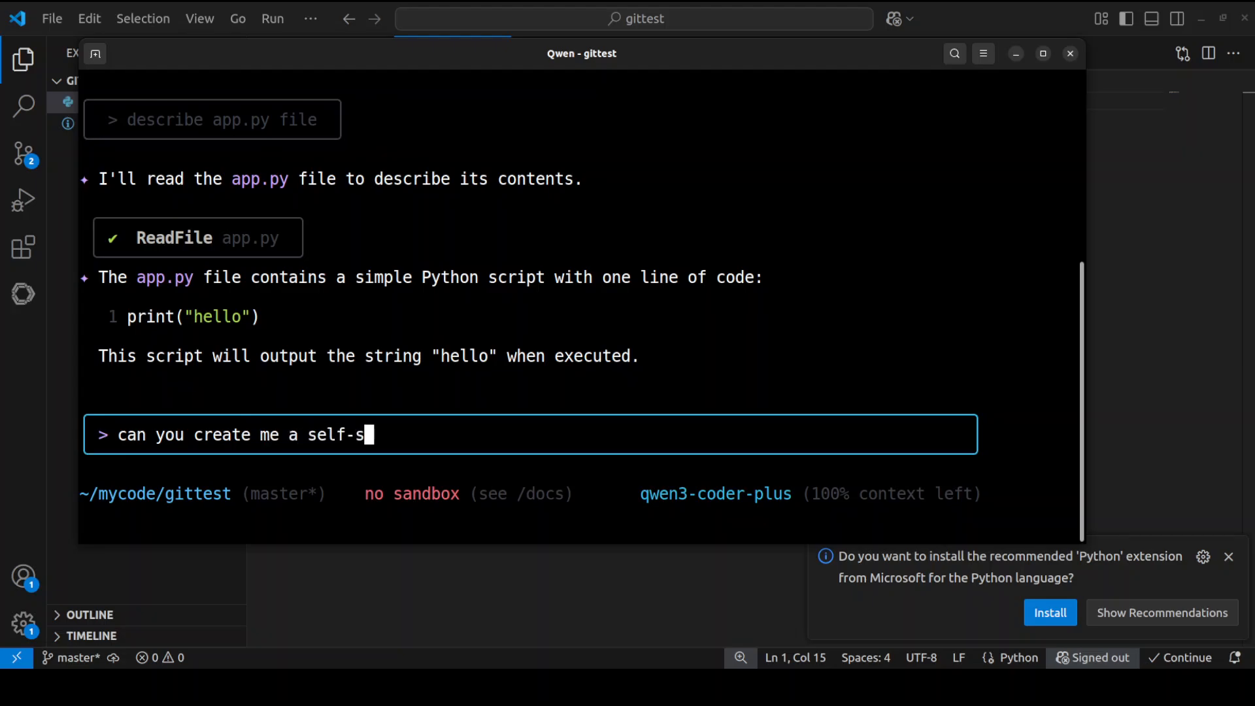
pyautogui.write('ustained html')
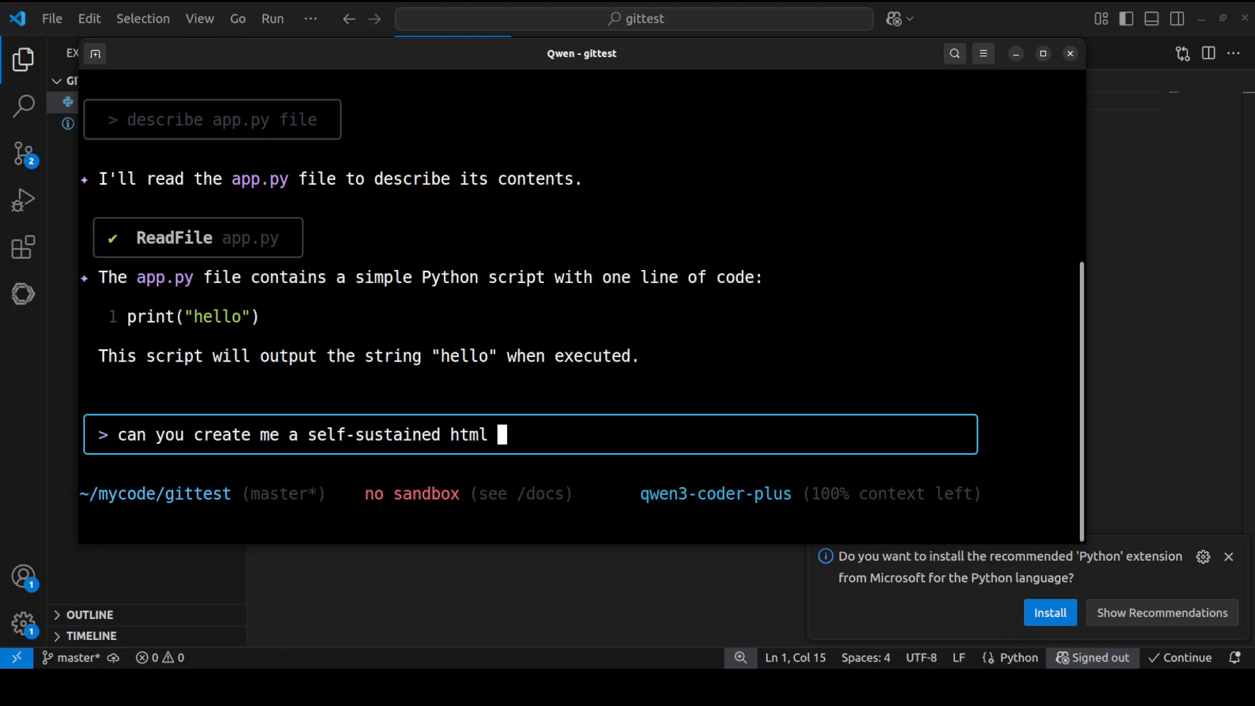
pyautogui.write('anim')
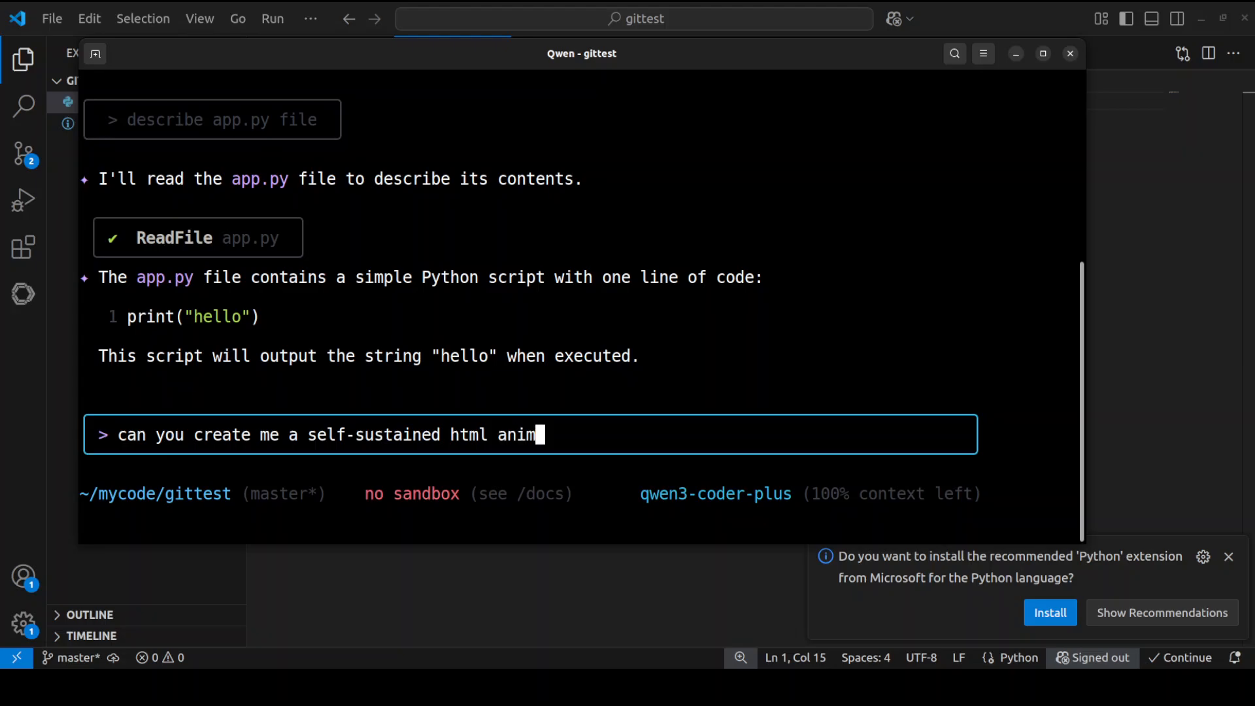
pyautogui.write('ating the text')
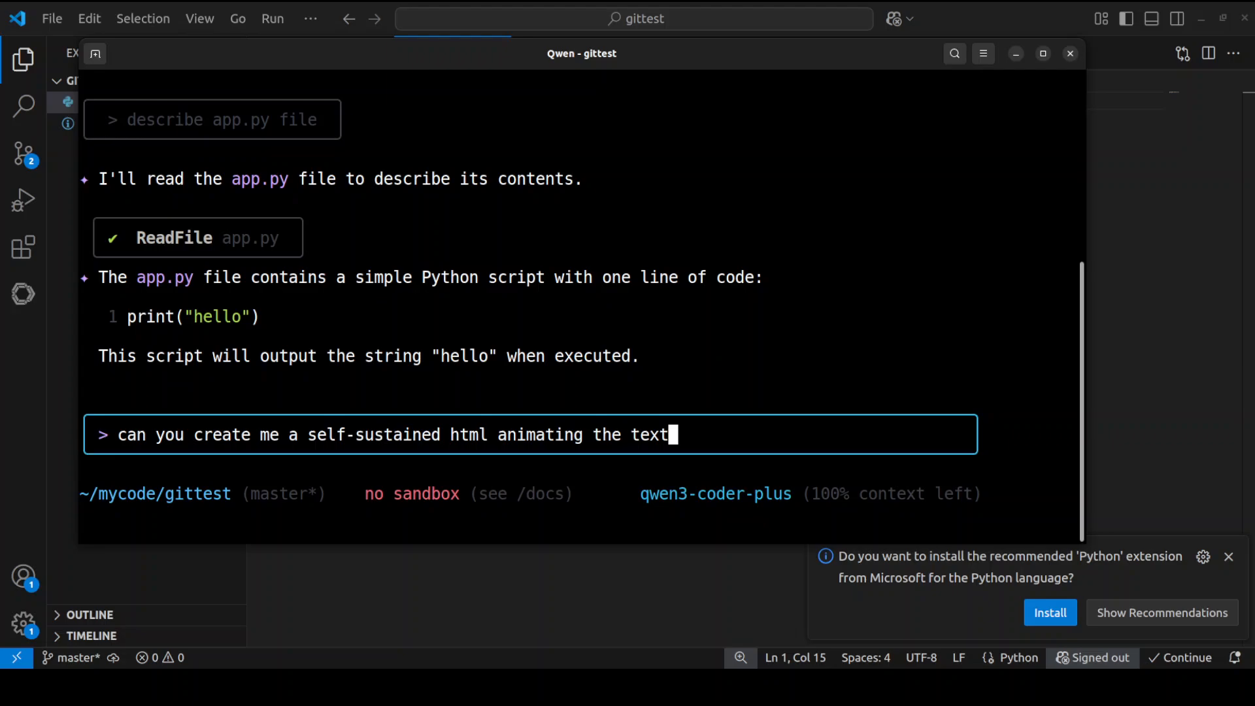
pyautogui.write("'like")
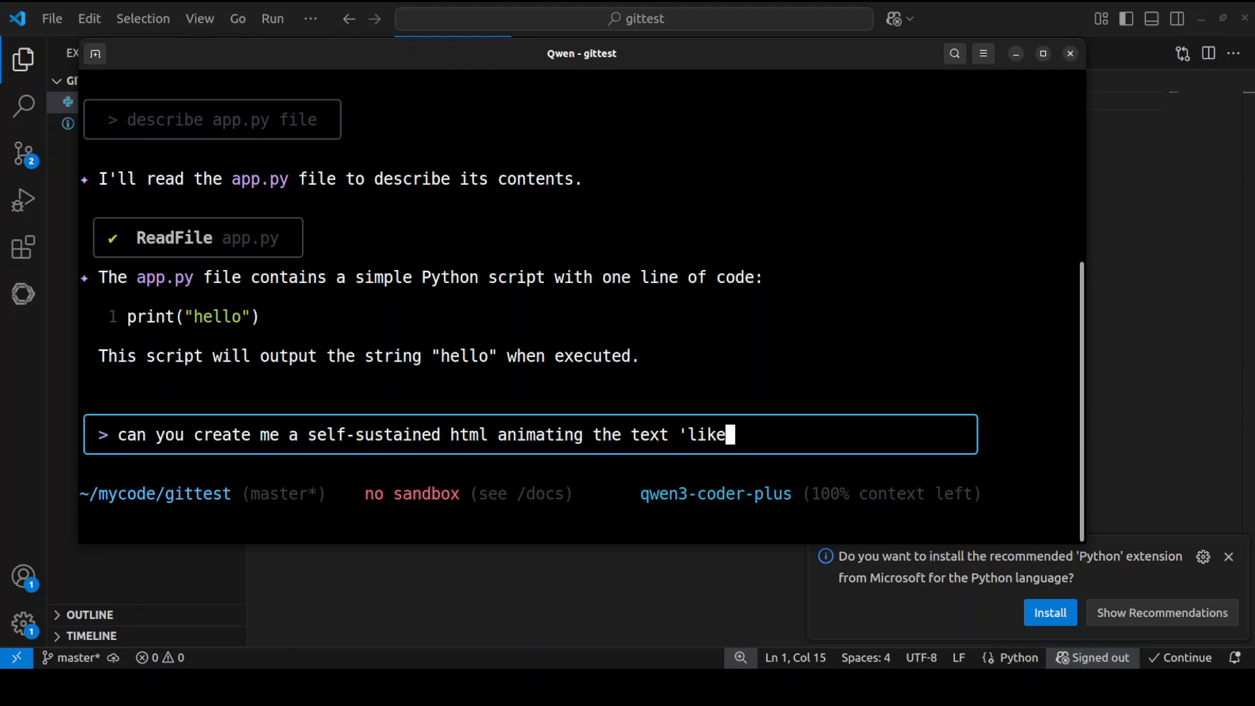
pyautogui.write("the video'")
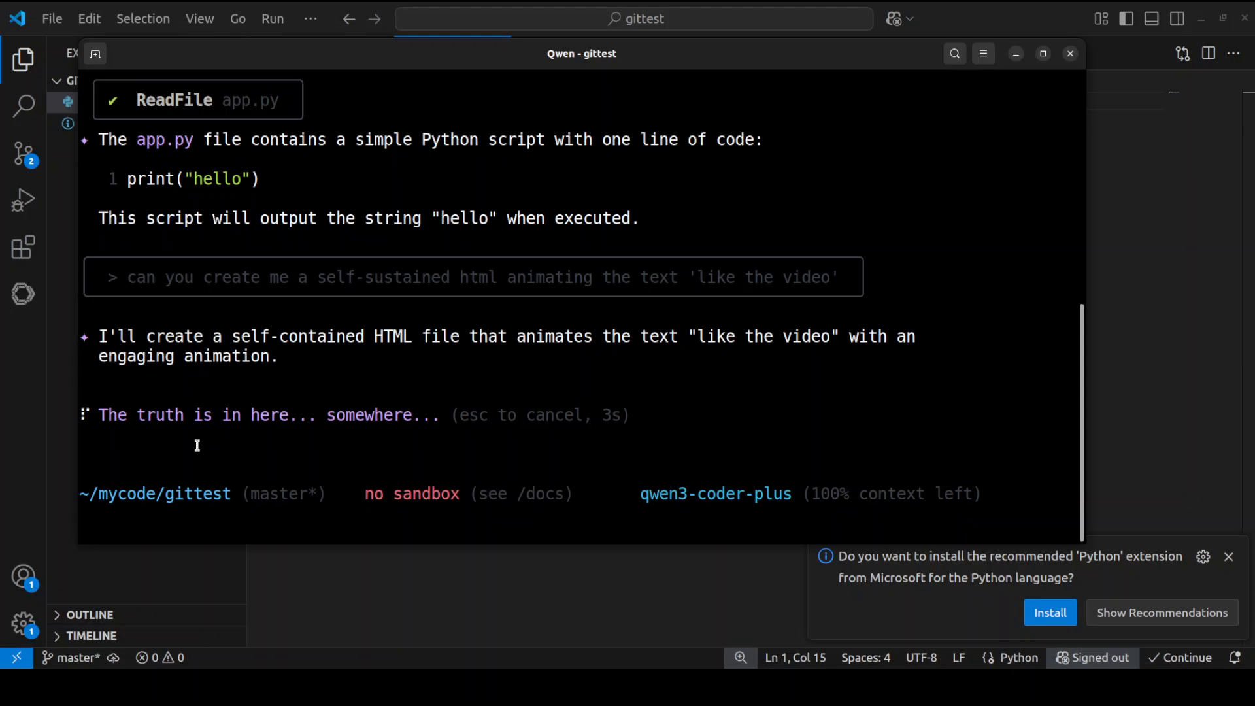
pyautogui.moveTo(186, 432)
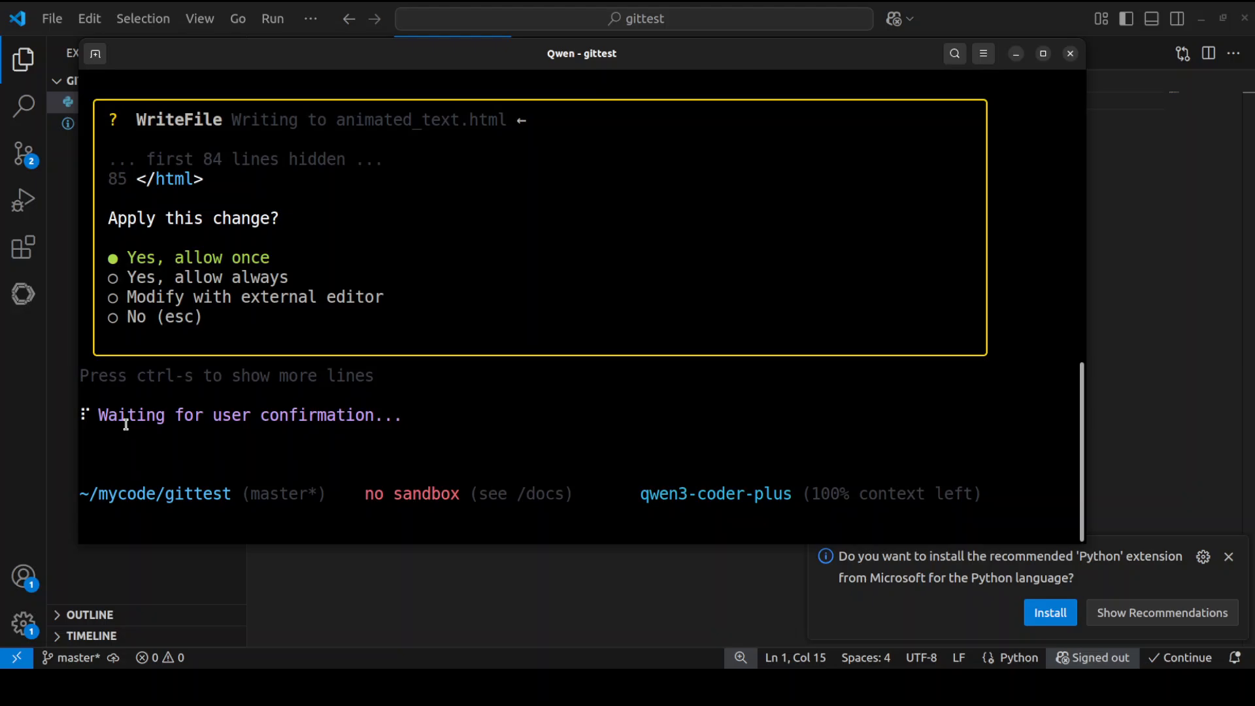
pyautogui.moveTo(477, 202)
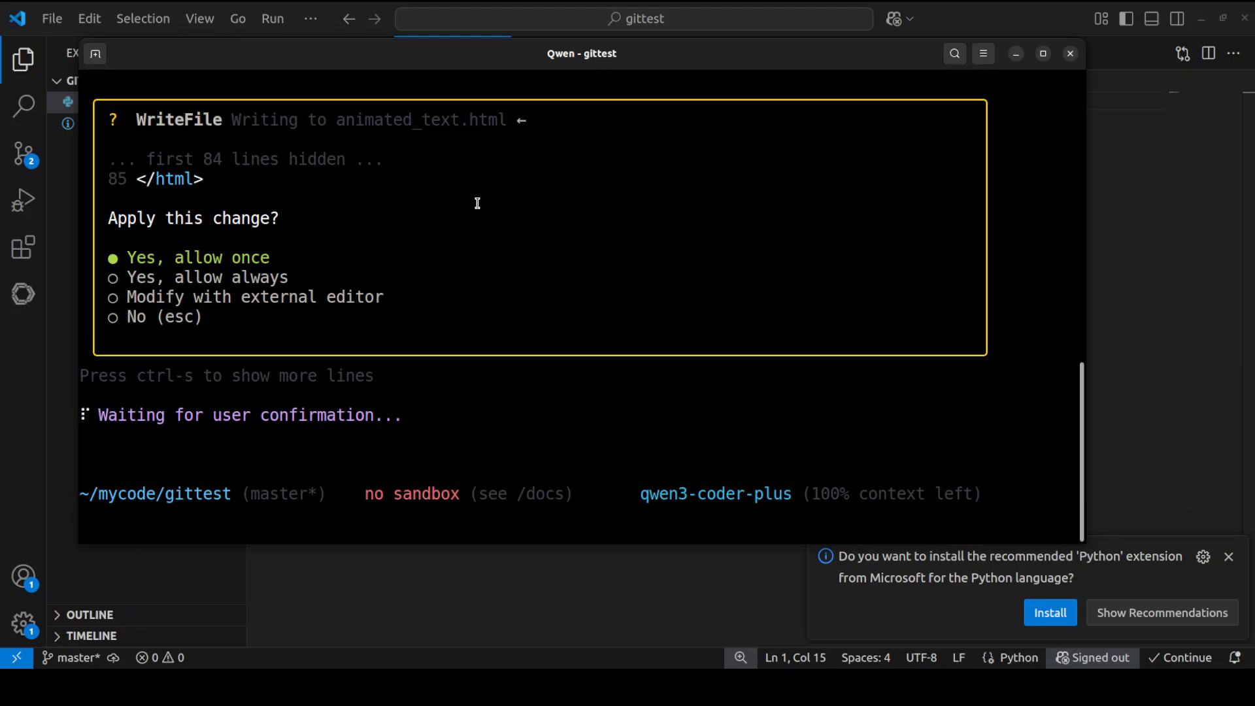
pyautogui.moveTo(411, 222)
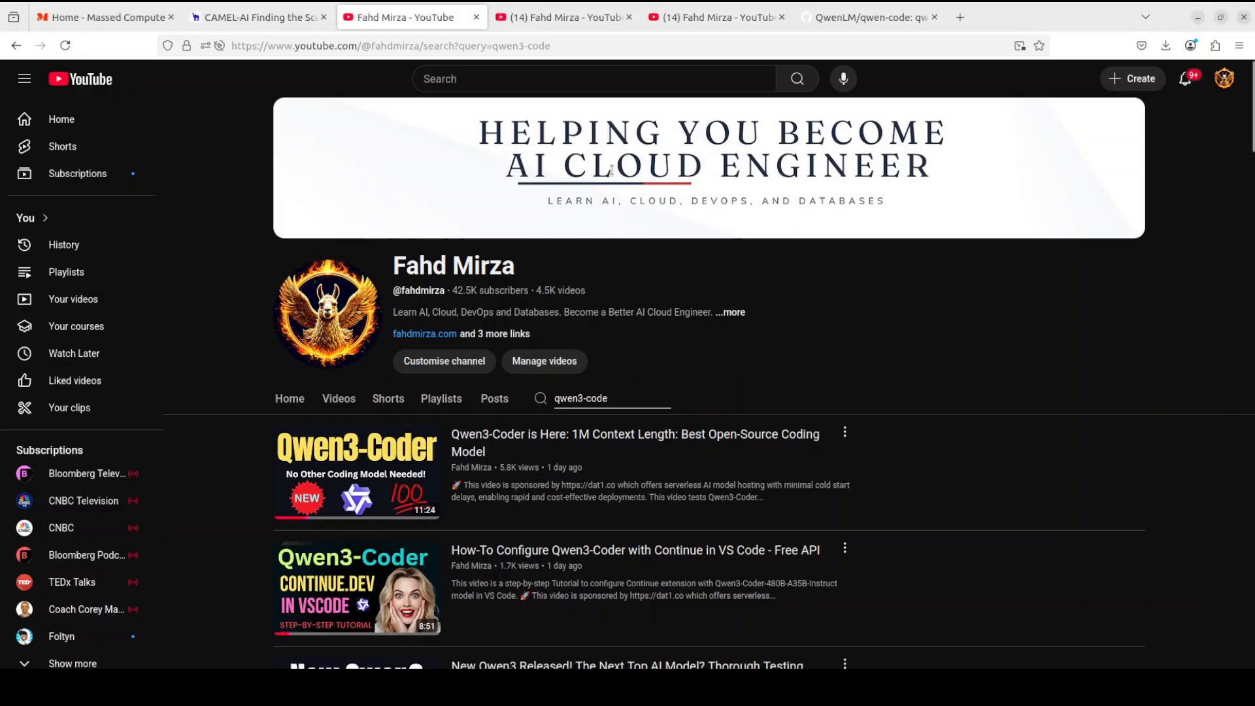
pyautogui.moveTo(794, 603)
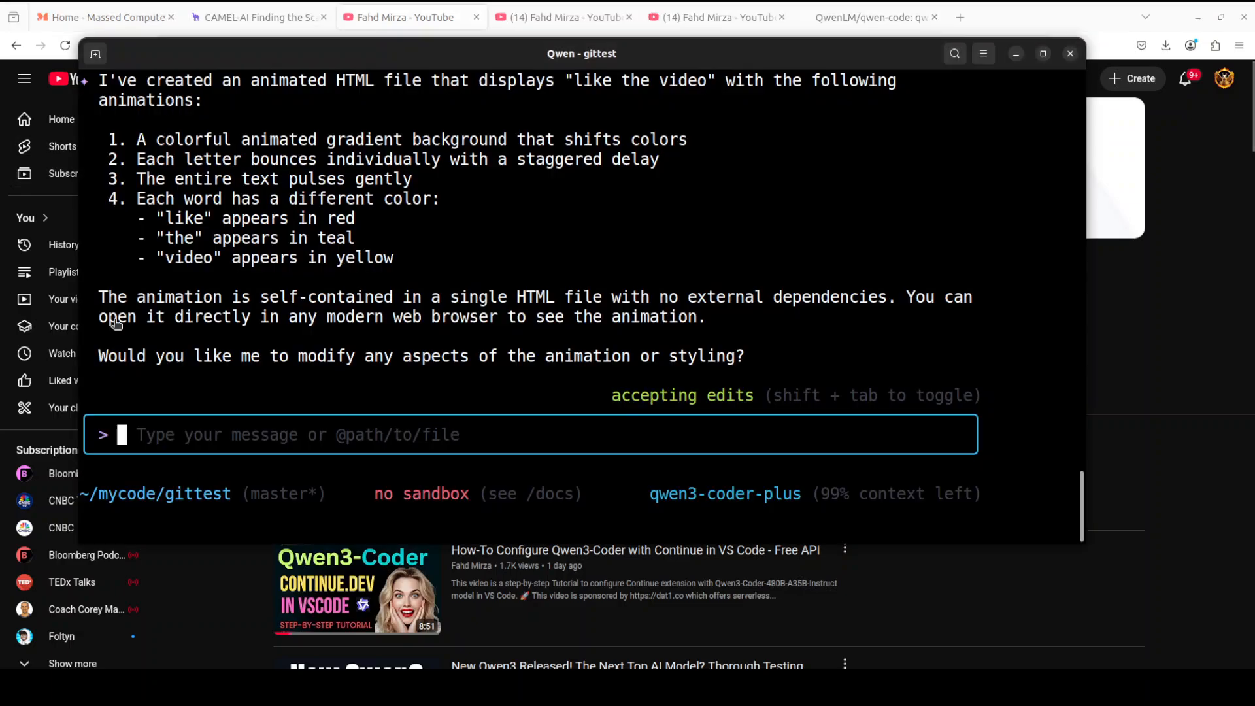
pyautogui.moveTo(547, 392)
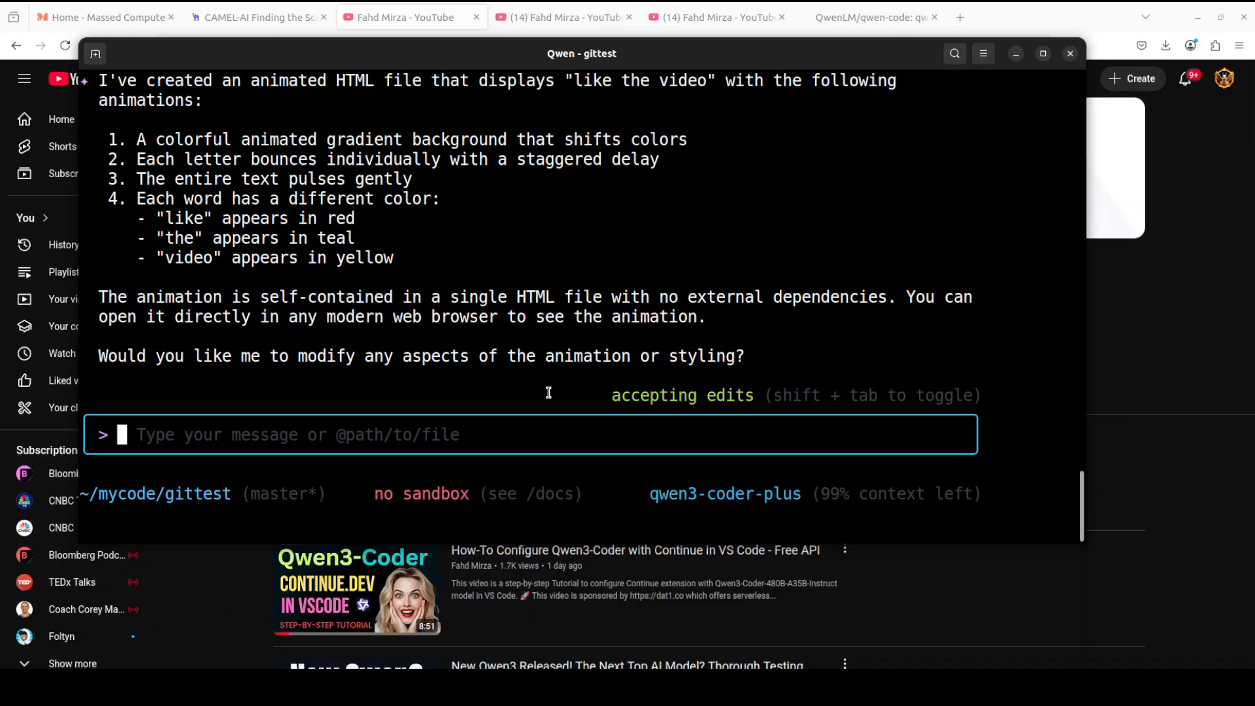
pyautogui.scroll(3)
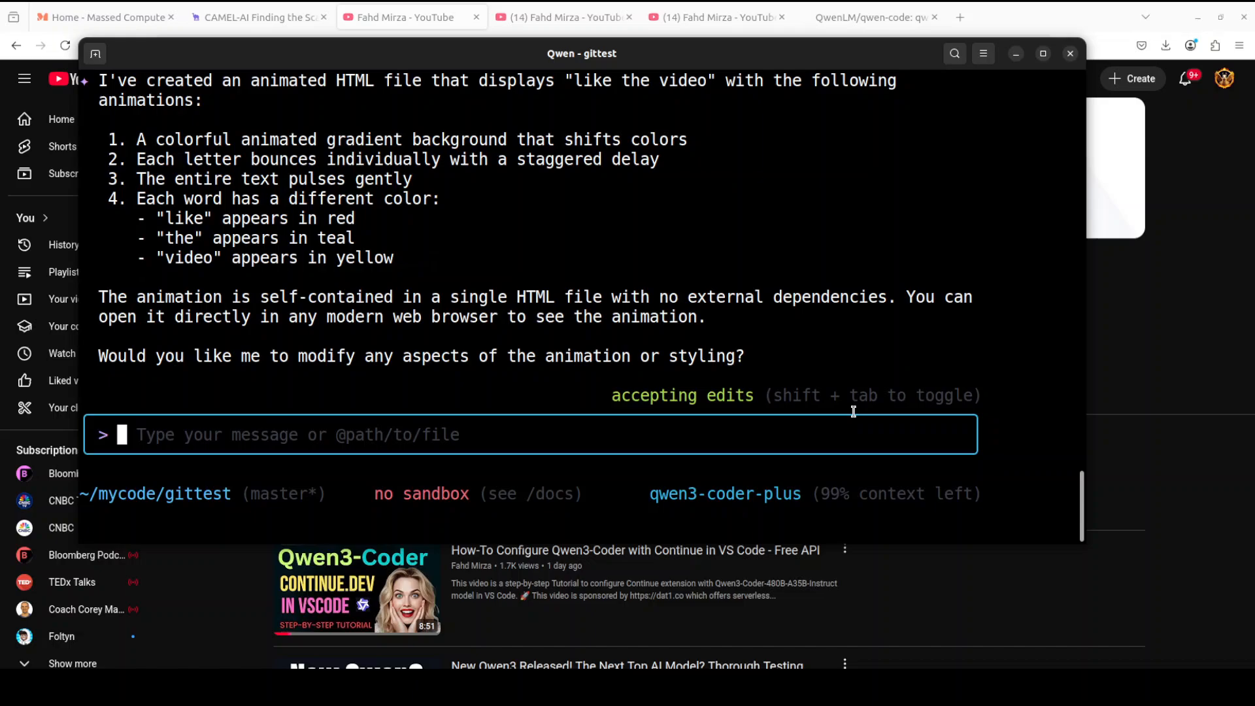
pyautogui.moveTo(492, 440)
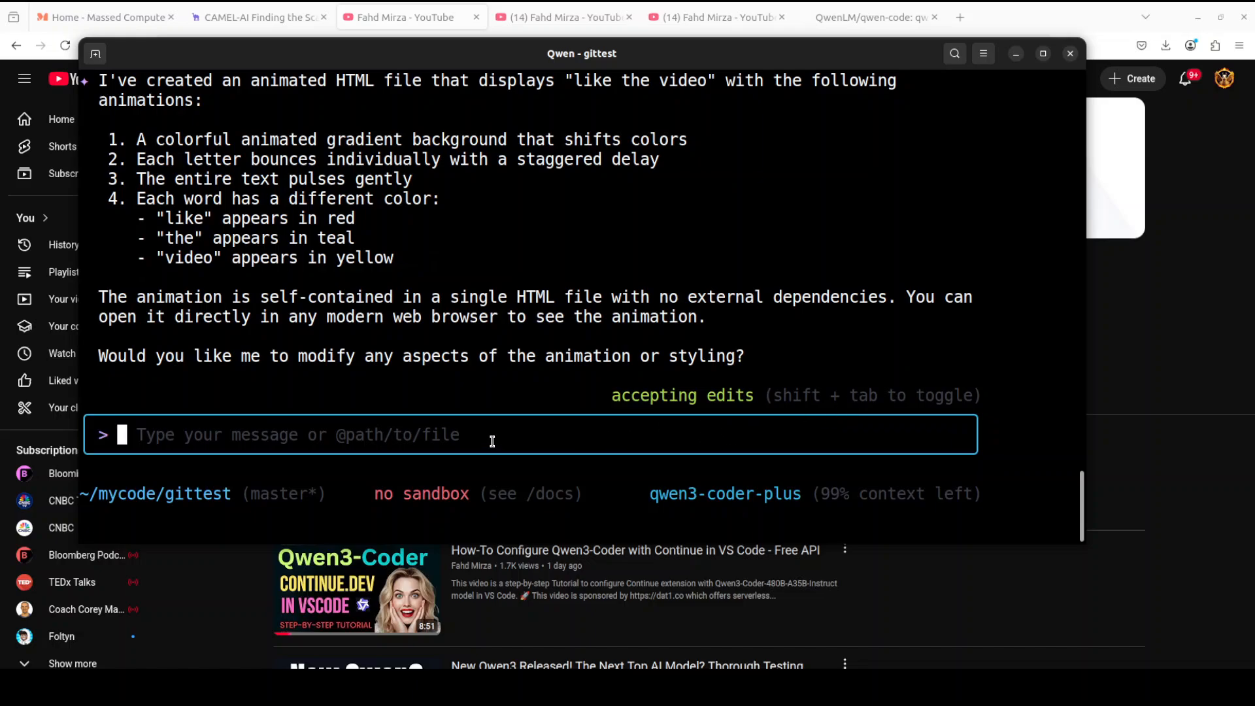
pyautogui.moveTo(516, 379)
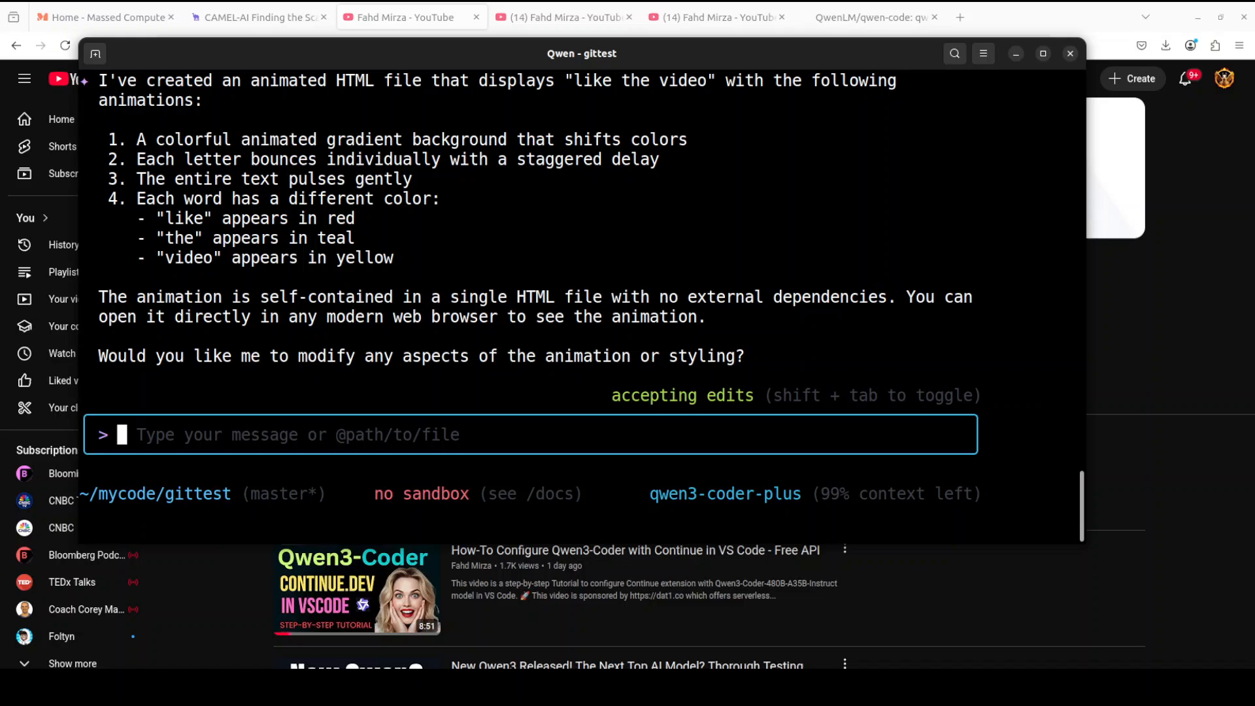
pyautogui.scroll(3)
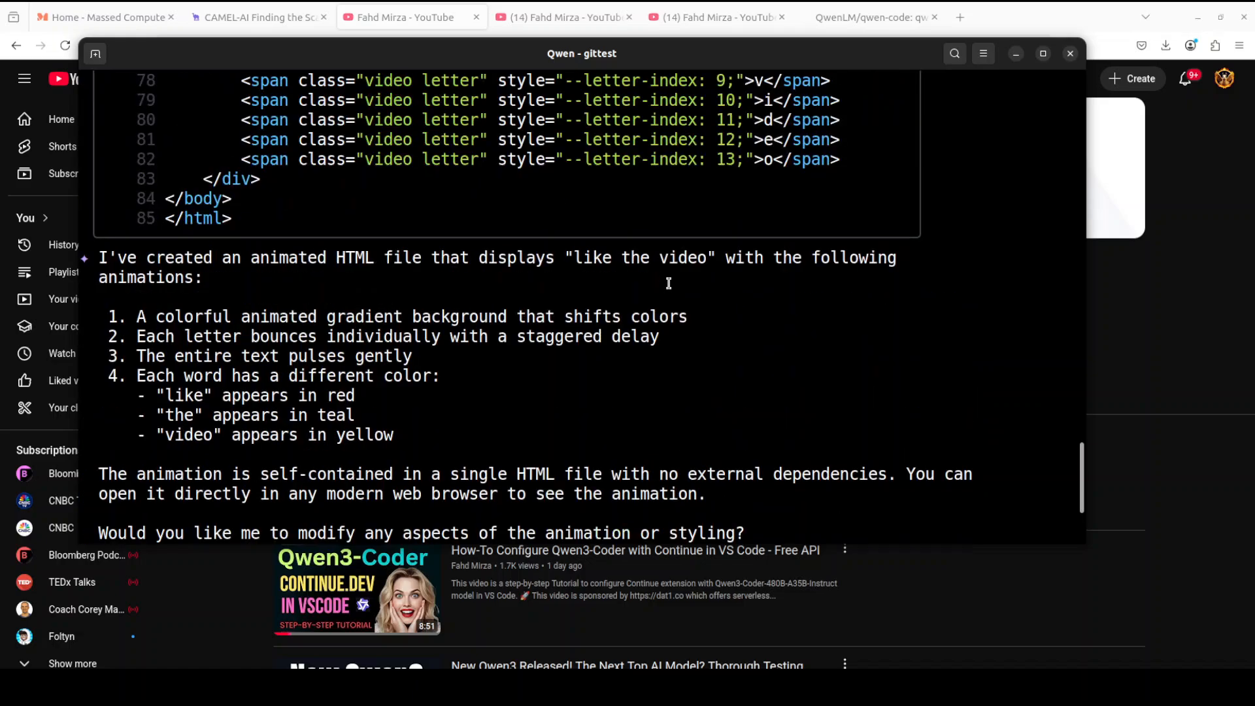
pyautogui.scroll(3)
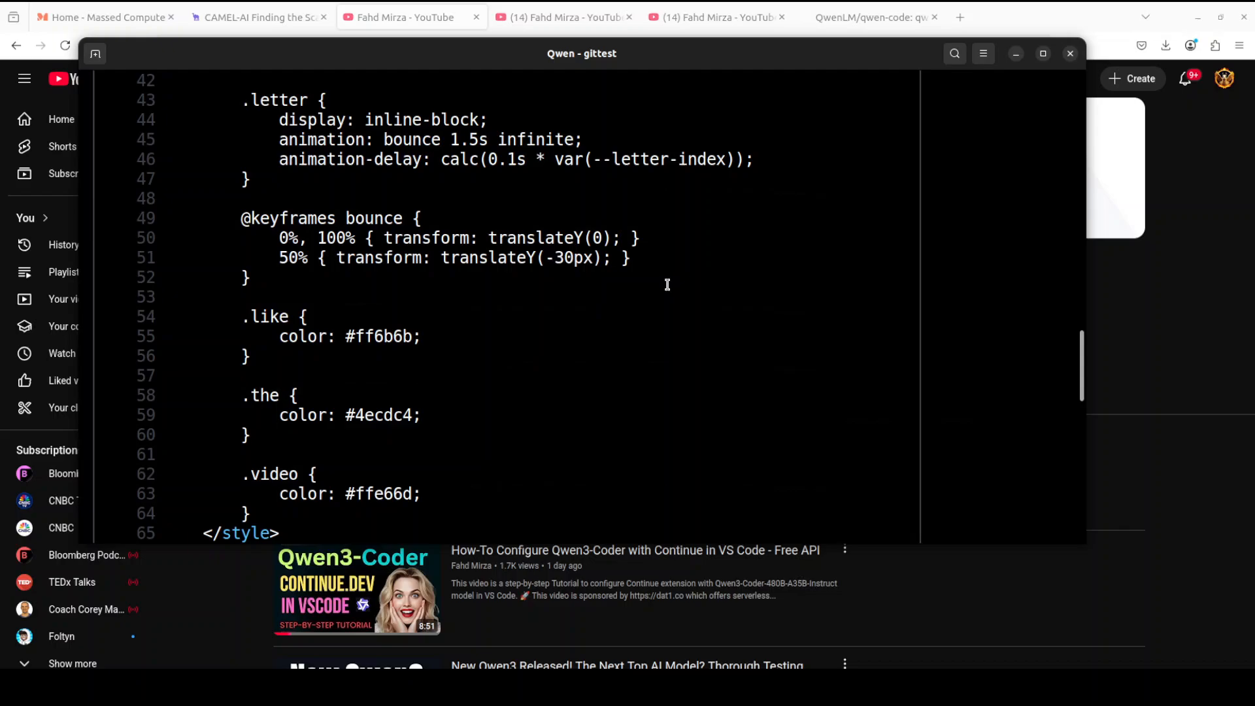
pyautogui.scroll(3)
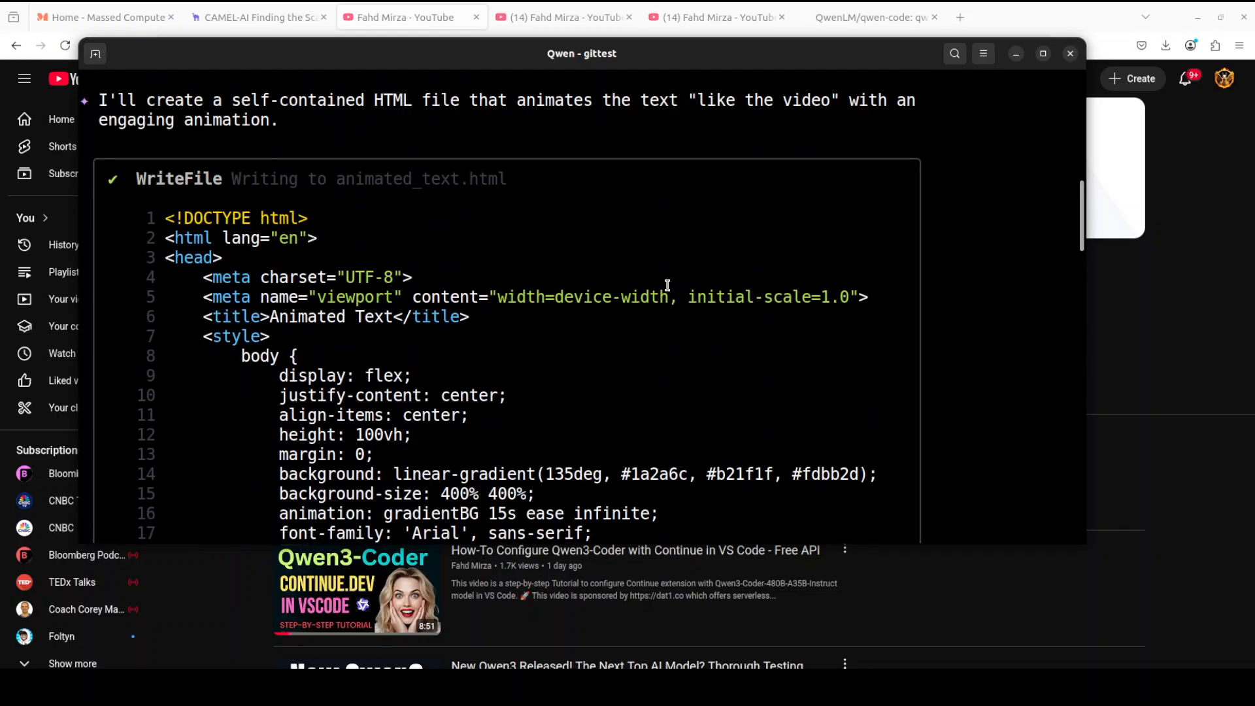
pyautogui.scroll(3)
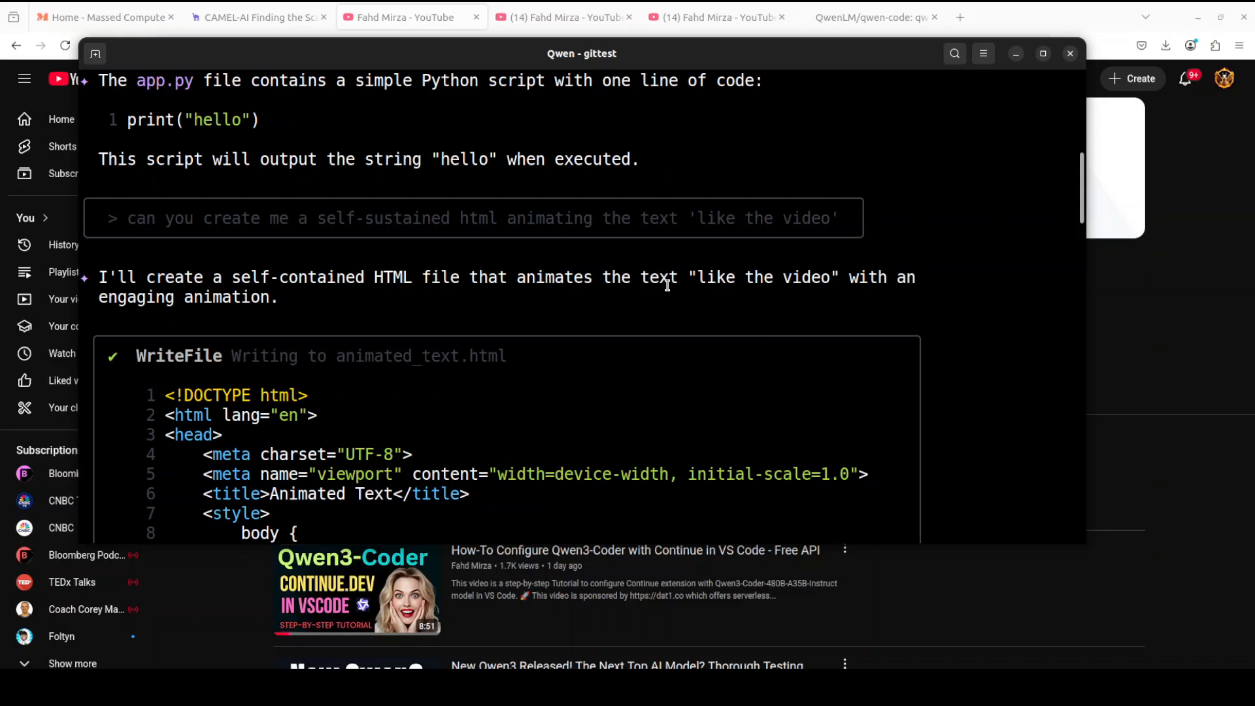
pyautogui.scroll(-3)
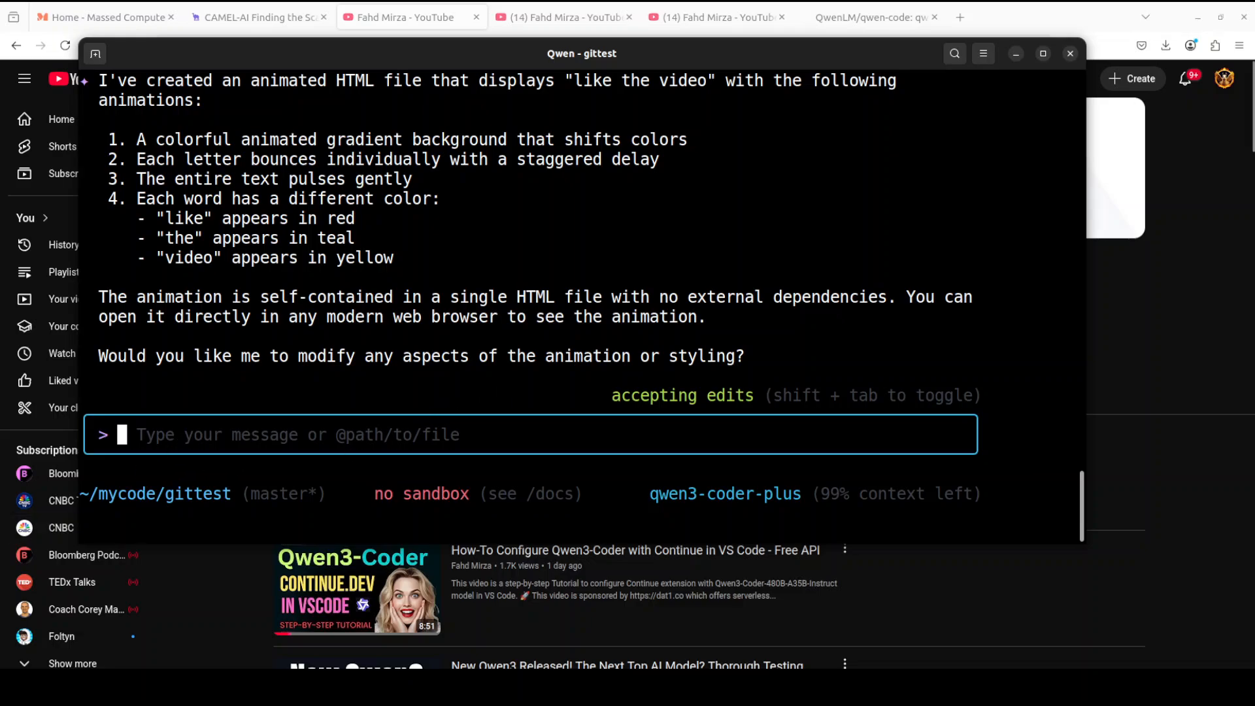
pyautogui.moveTo(183, 434)
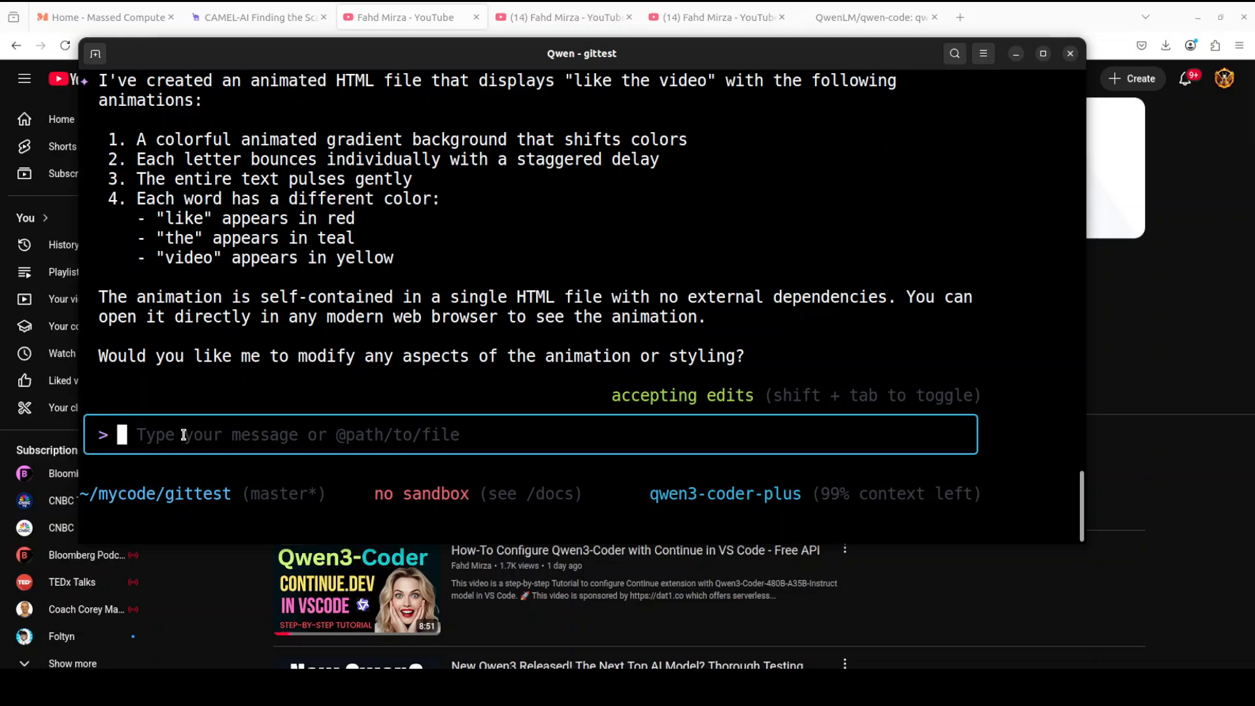
pyautogui.write('can you lau')
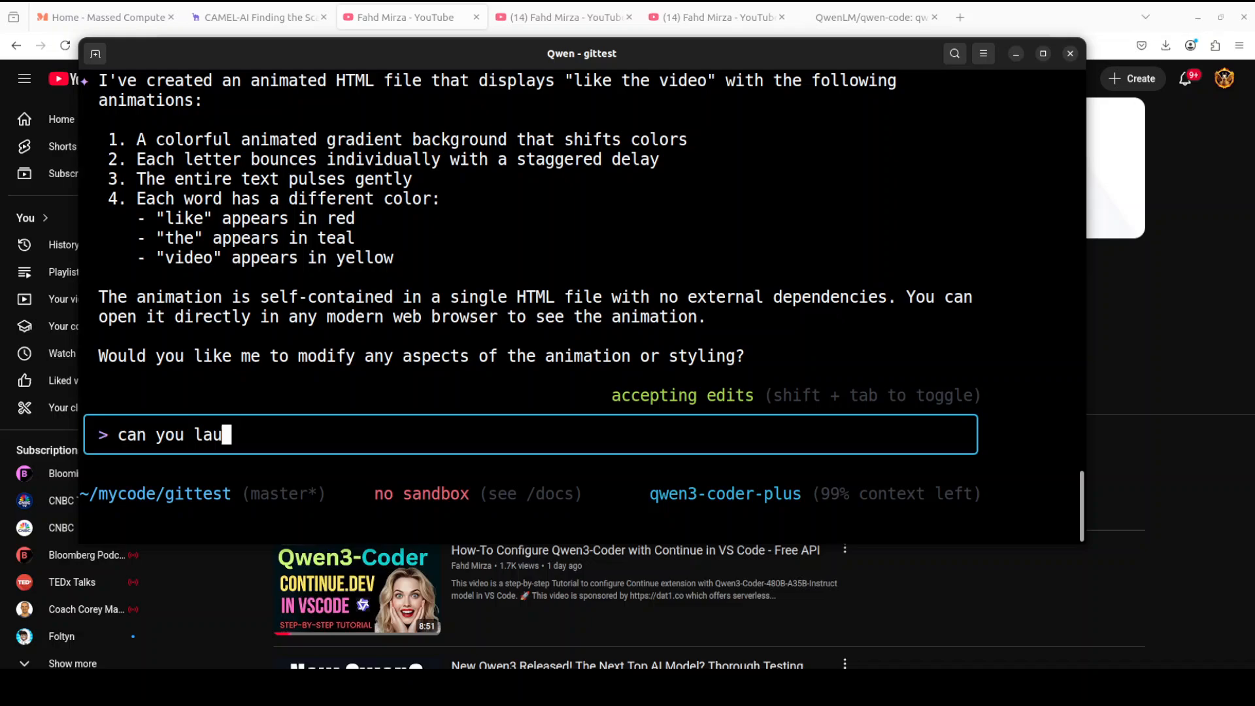
# - Send 'can you launch it in the browser', starting python3 -m http.server 8000
pyautogui.write('nch it in the browser')
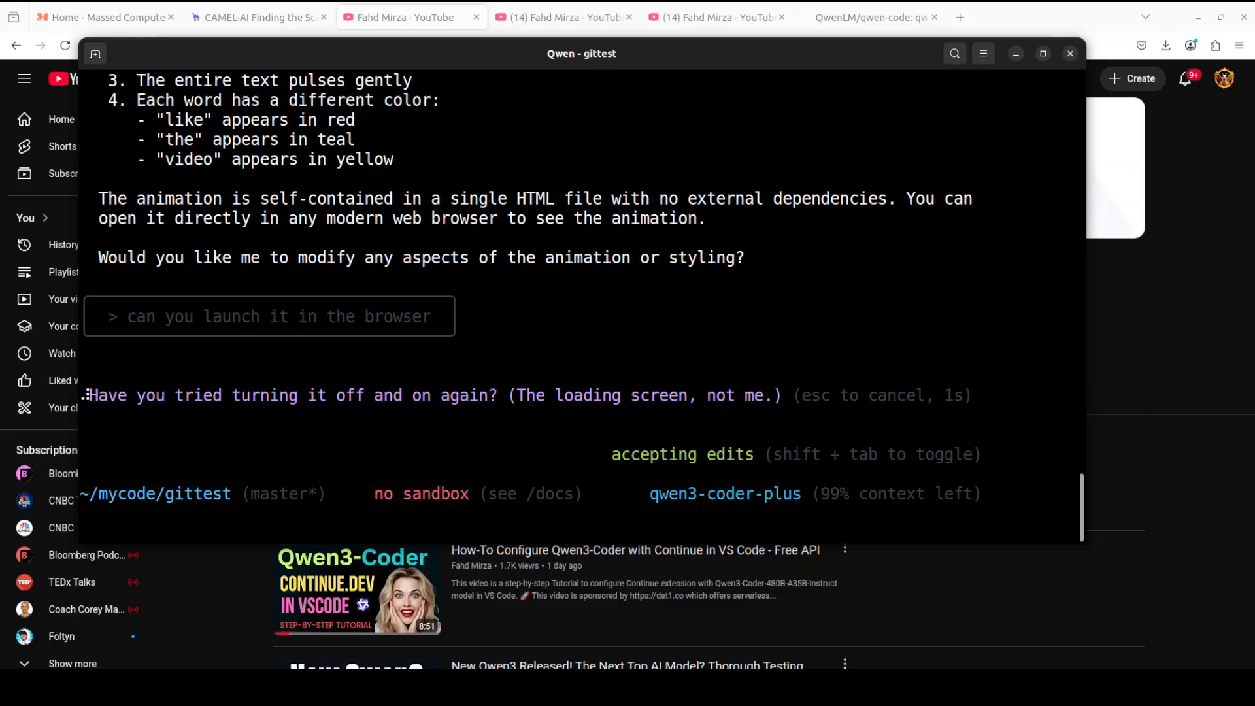
pyautogui.press('Return')
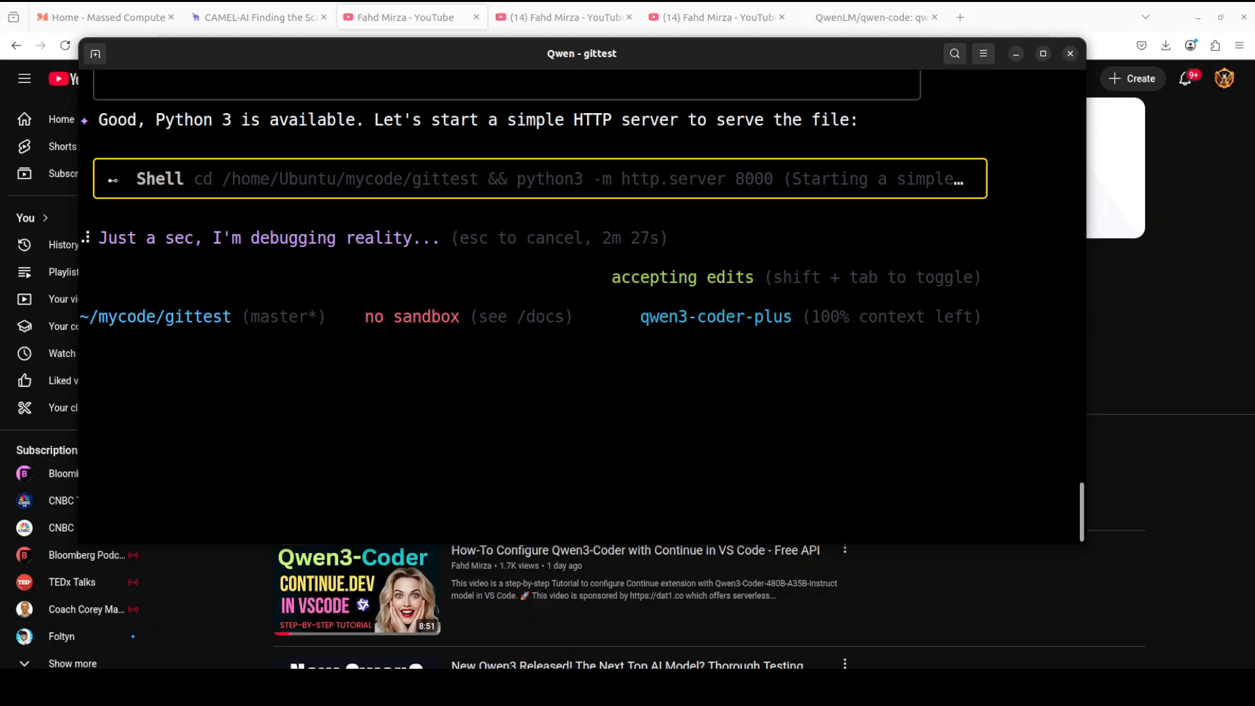
# - End the Qwen Code session to show the interaction summary, then bring the browser forward
pyautogui.click(408, 17)
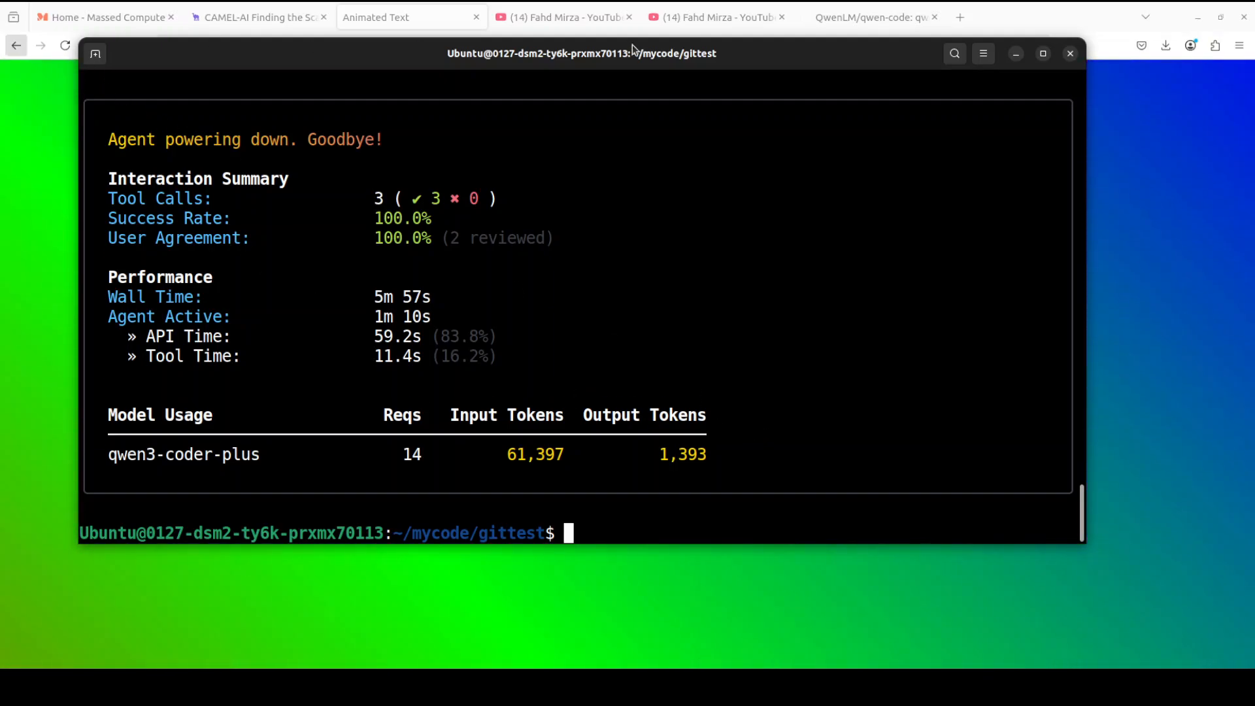
pyautogui.click(871, 17)
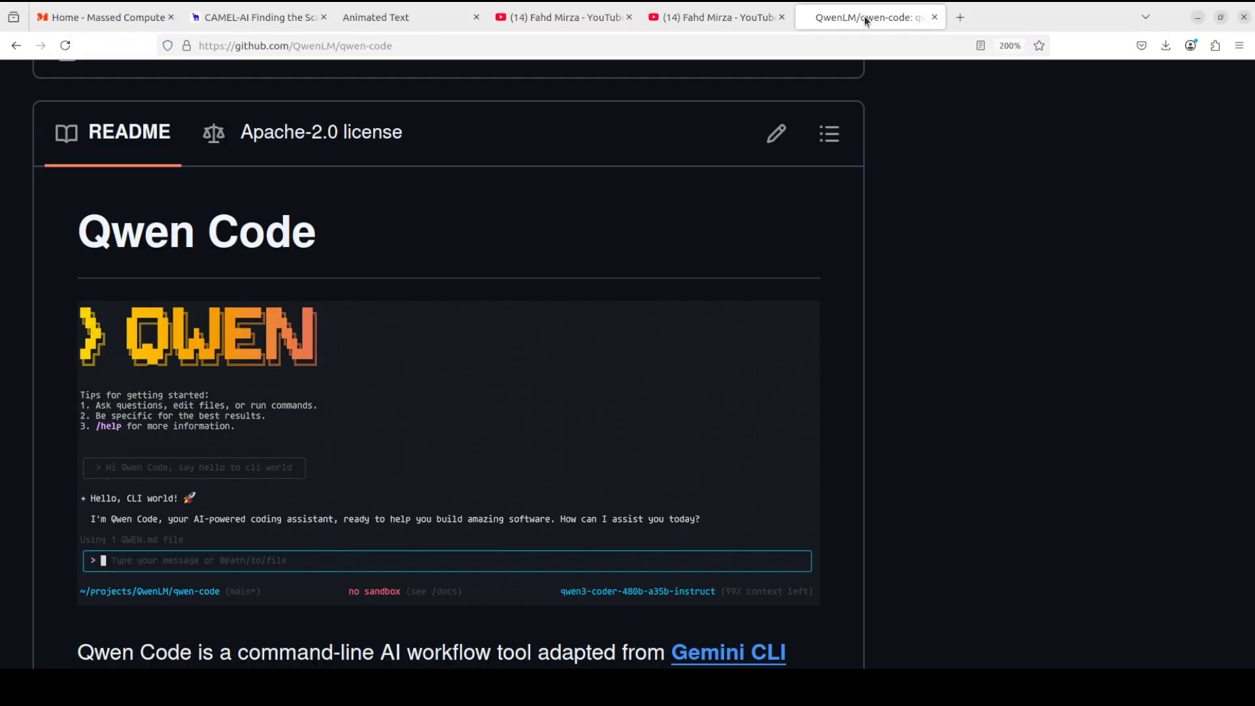
pyautogui.moveTo(956, 390)
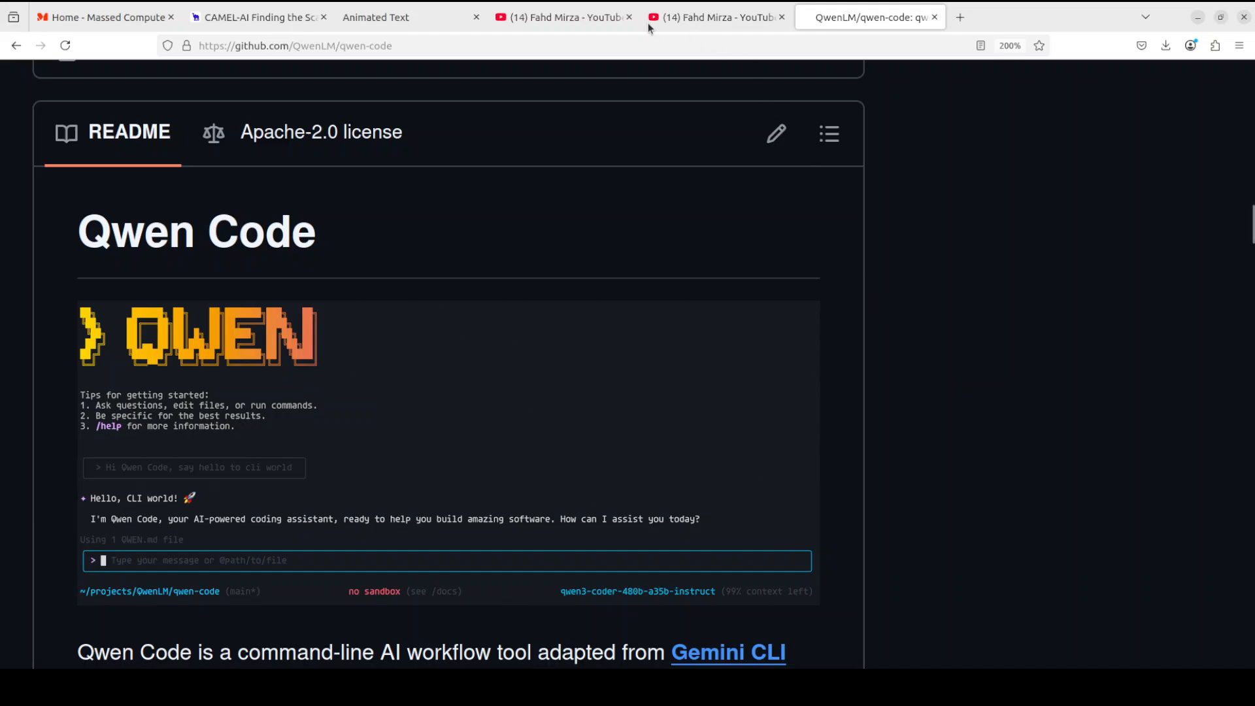
pyautogui.moveTo(713, 17)
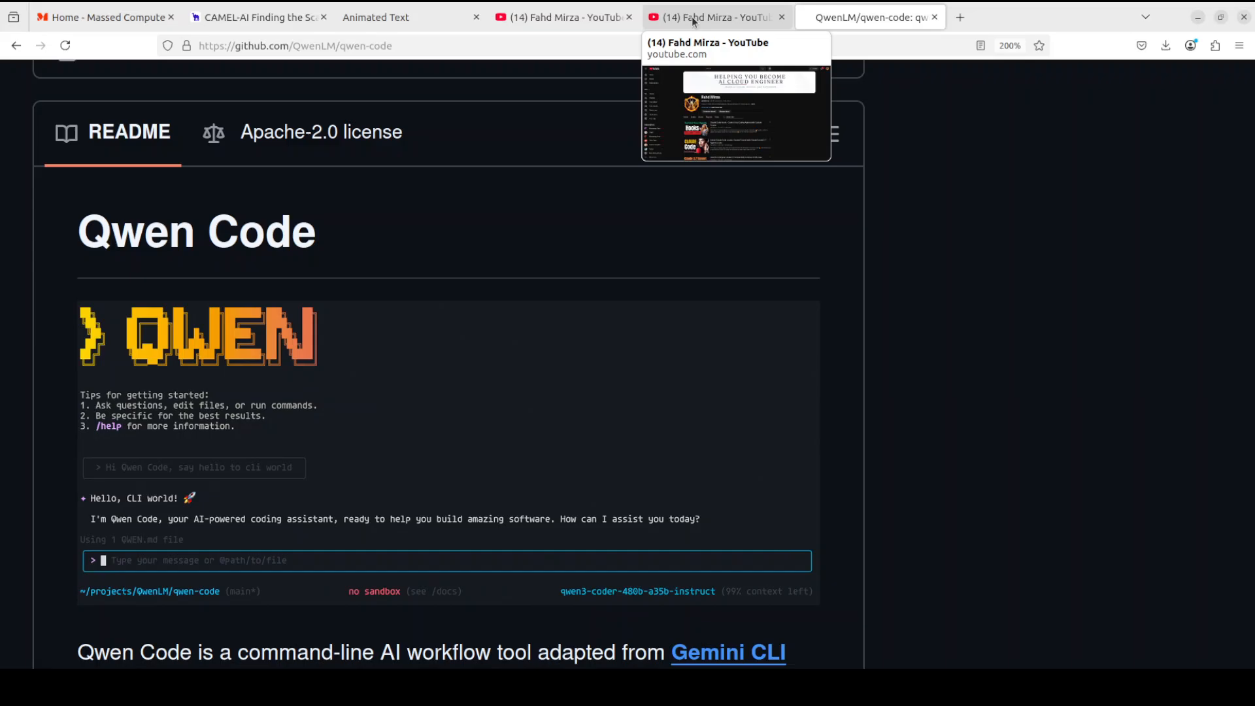
pyautogui.moveTo(716, 156)
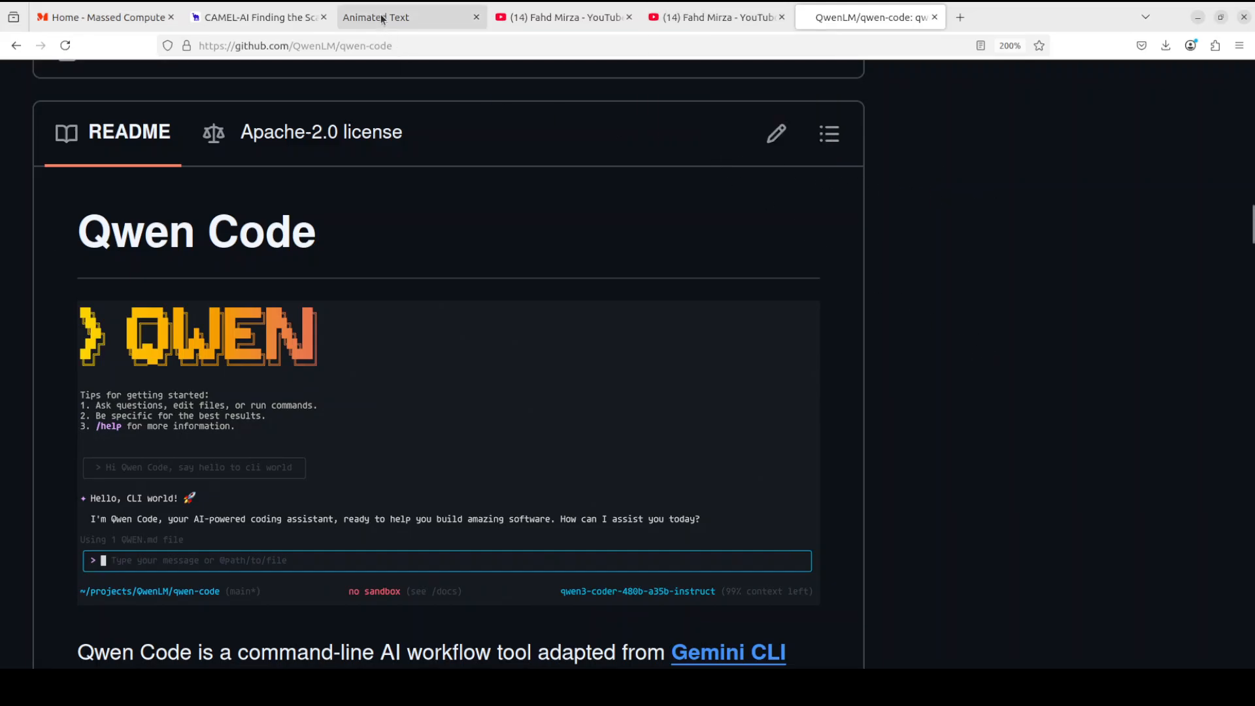
# - View the animated 'like the video' page, then switch to the CAMEL-AI website tab
pyautogui.click(377, 17)
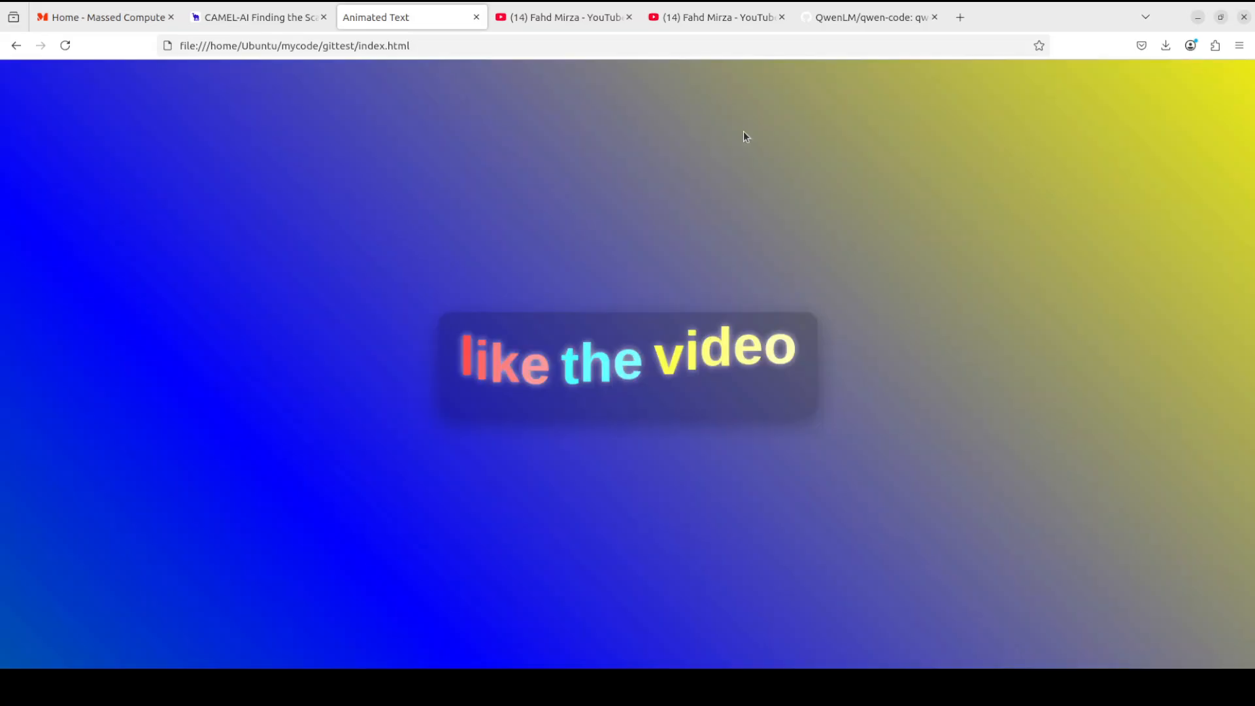
pyautogui.click(257, 17)
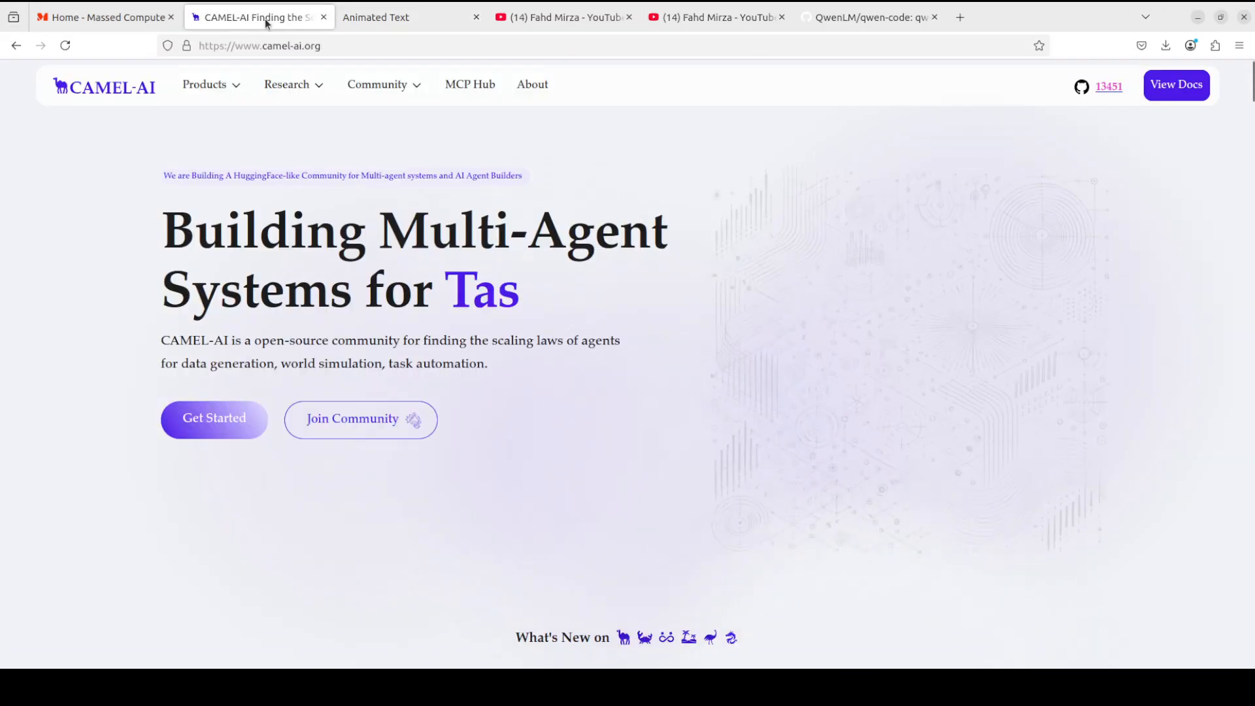